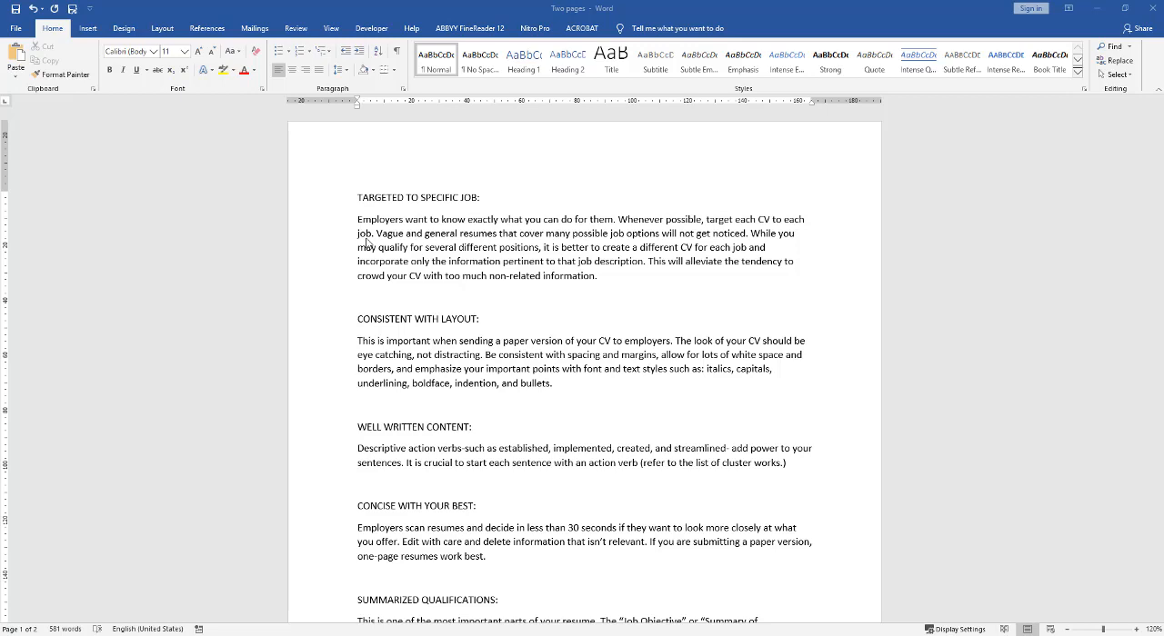
pyautogui.moveTo(491, 451)
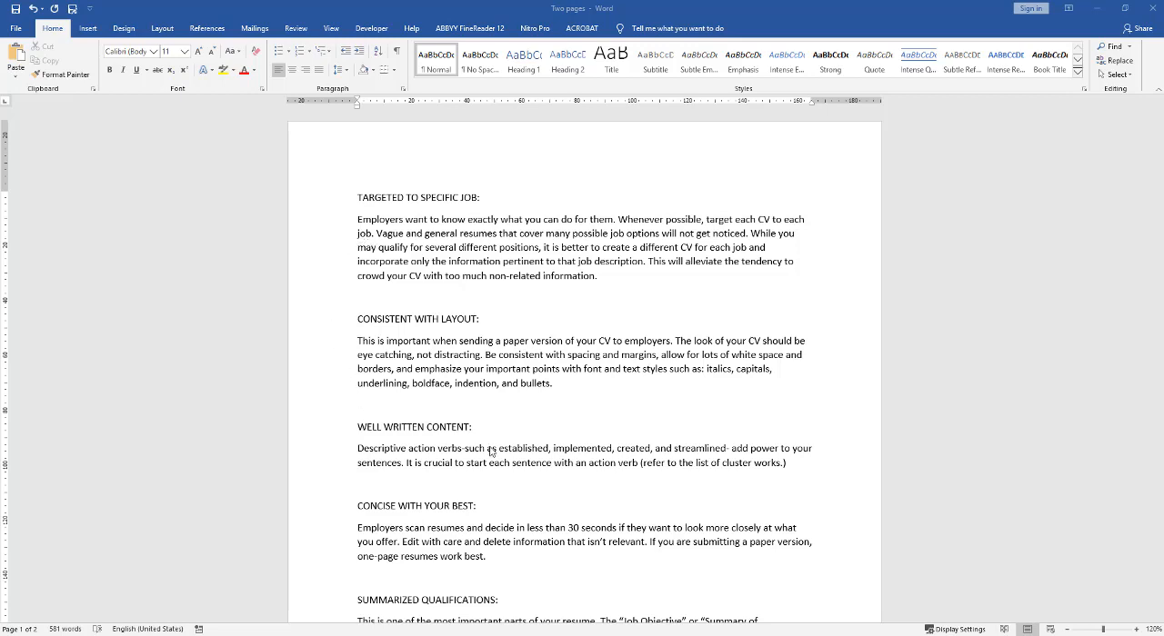
pyautogui.moveTo(582, 375)
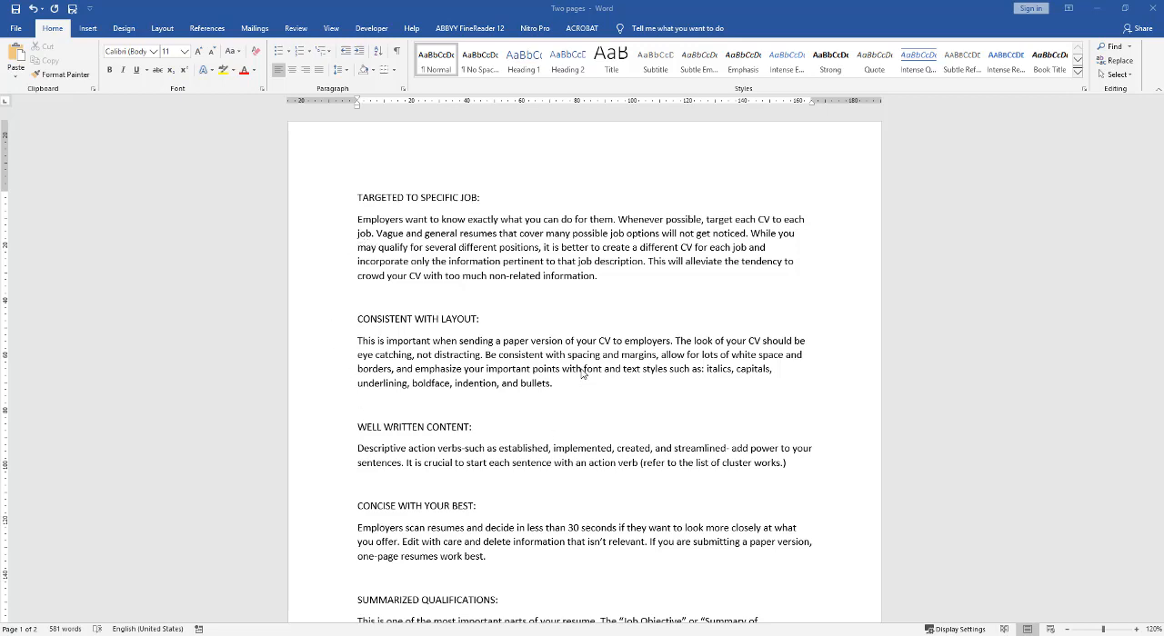
pyautogui.moveTo(589, 353)
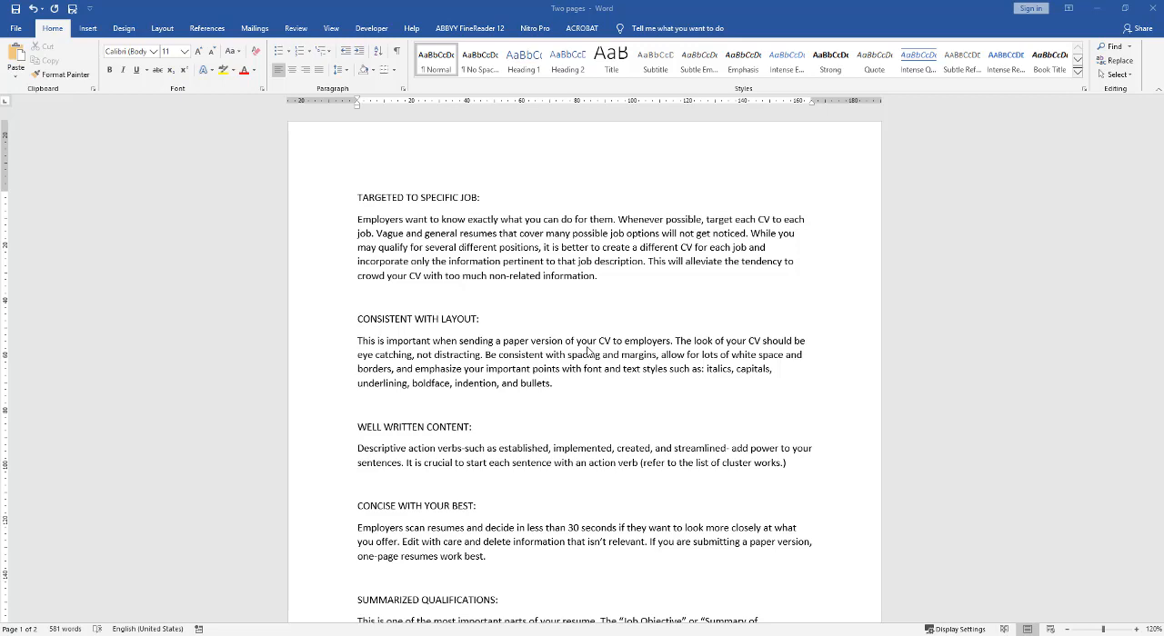
pyautogui.moveTo(589, 352)
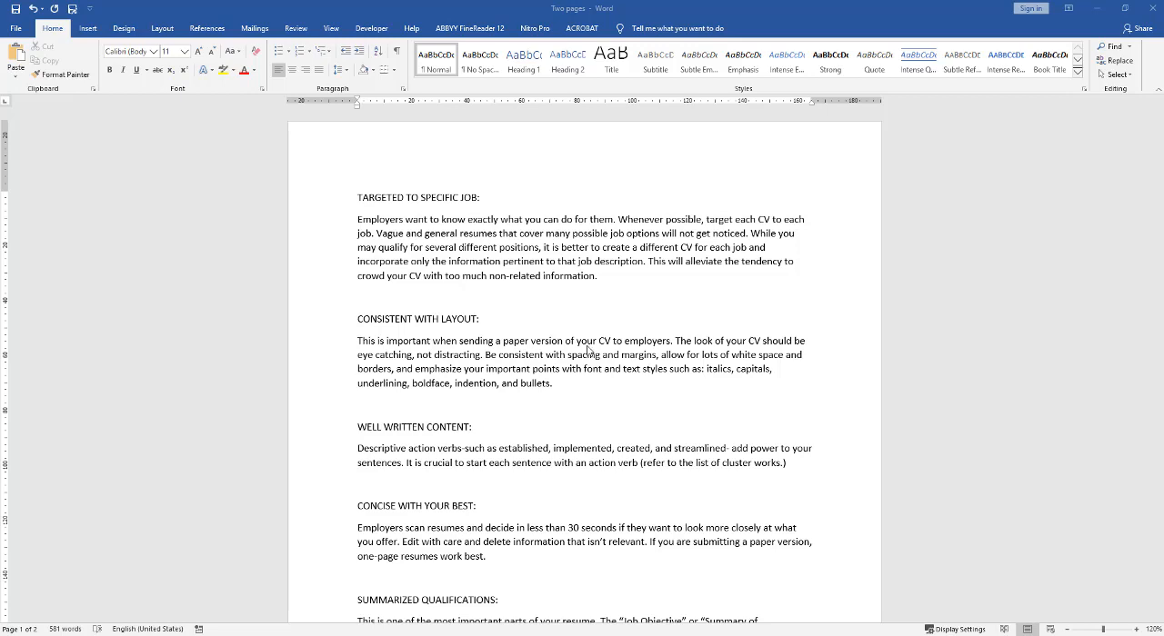
# Bring up the Navigation search pane beside the CV tips page.
pyautogui.doubleClick(582, 342)
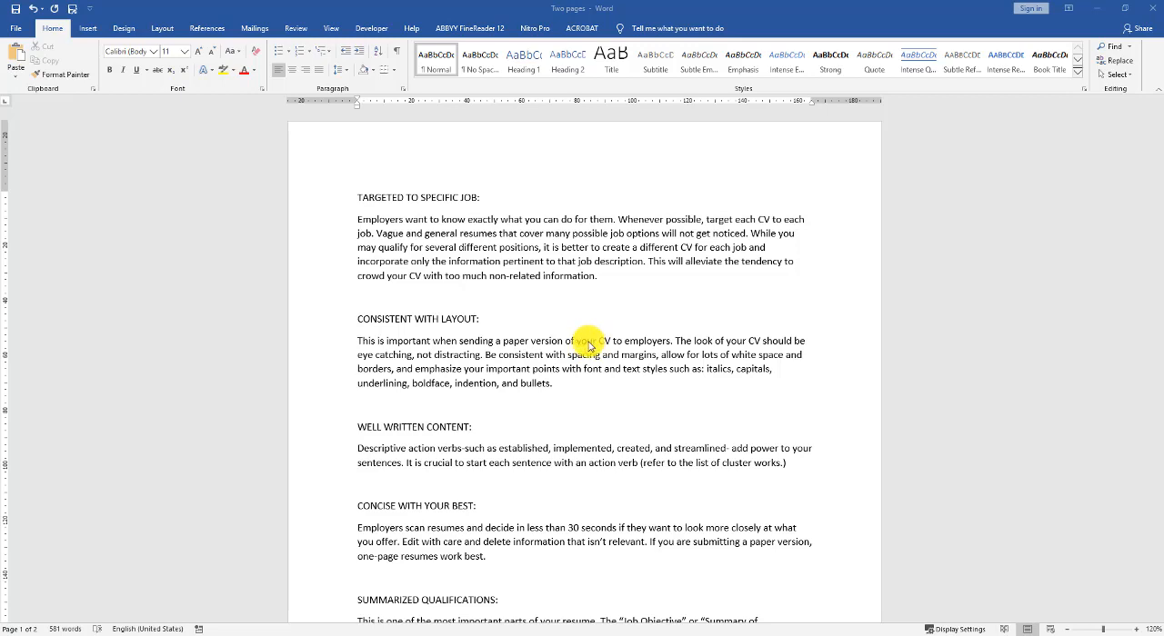
pyautogui.moveTo(767, 265)
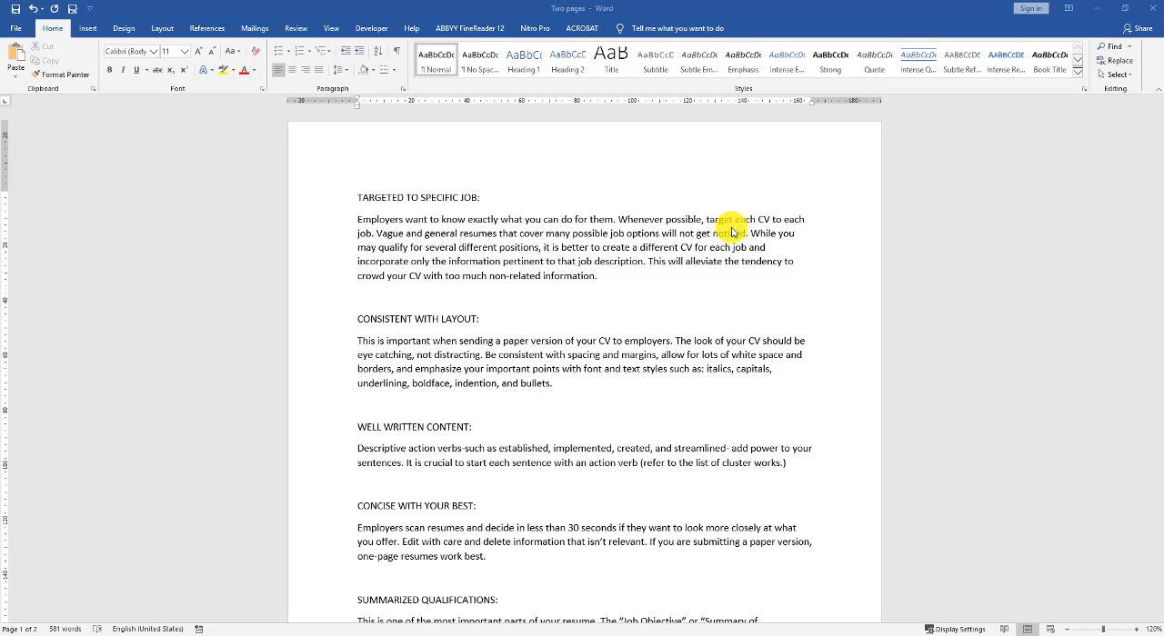
pyautogui.moveTo(842, 226)
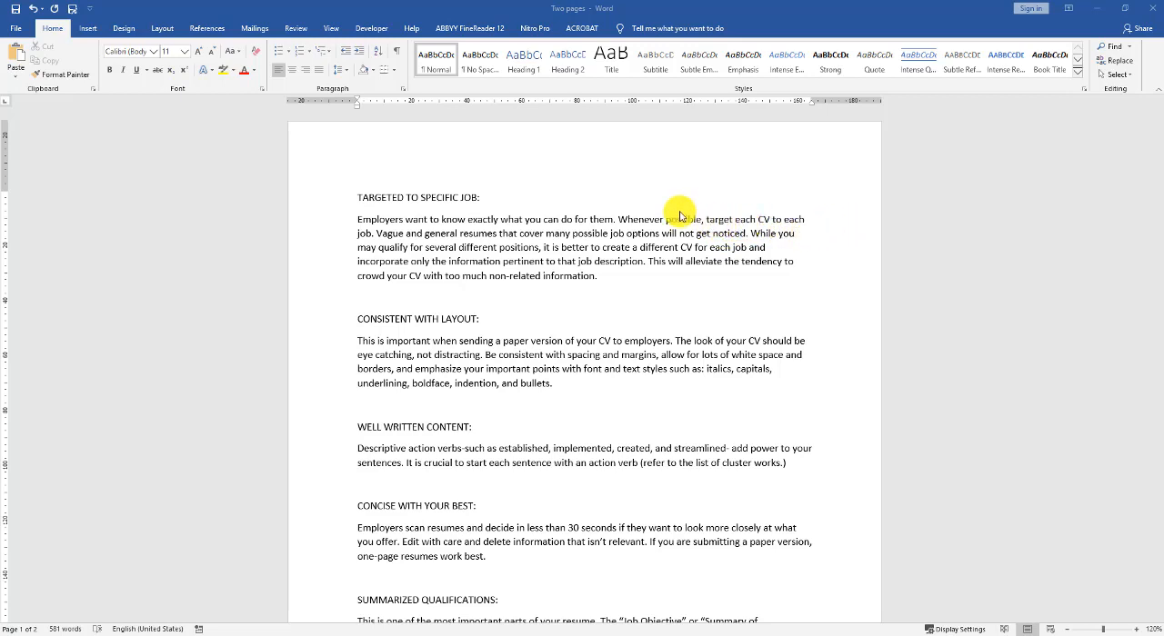
pyautogui.moveTo(674, 214)
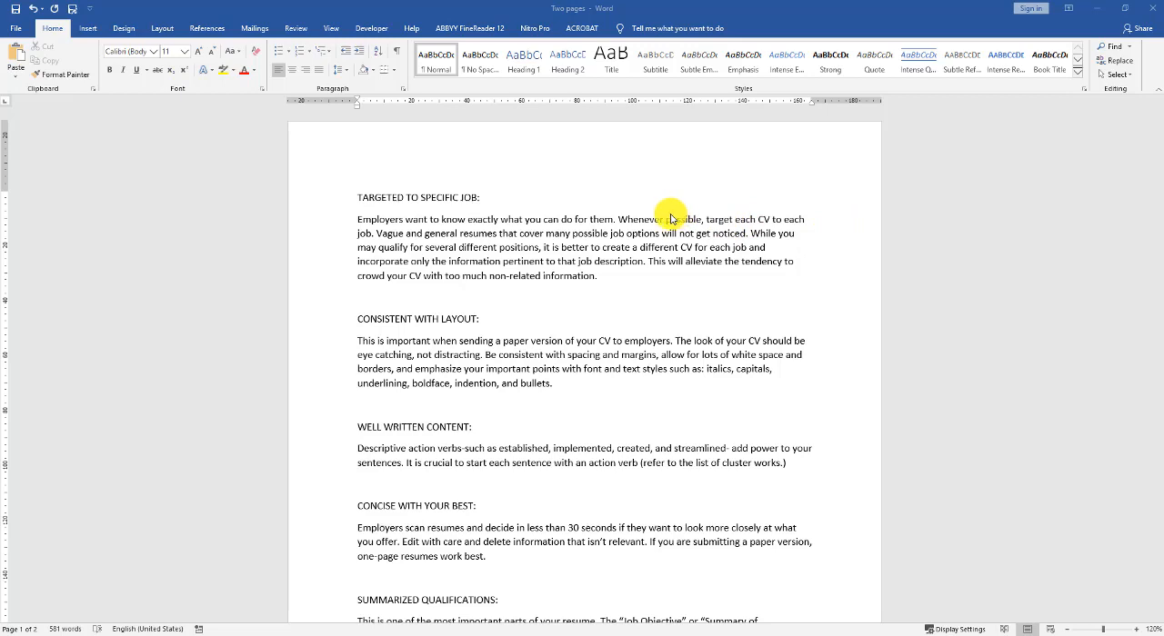
pyautogui.moveTo(498, 306)
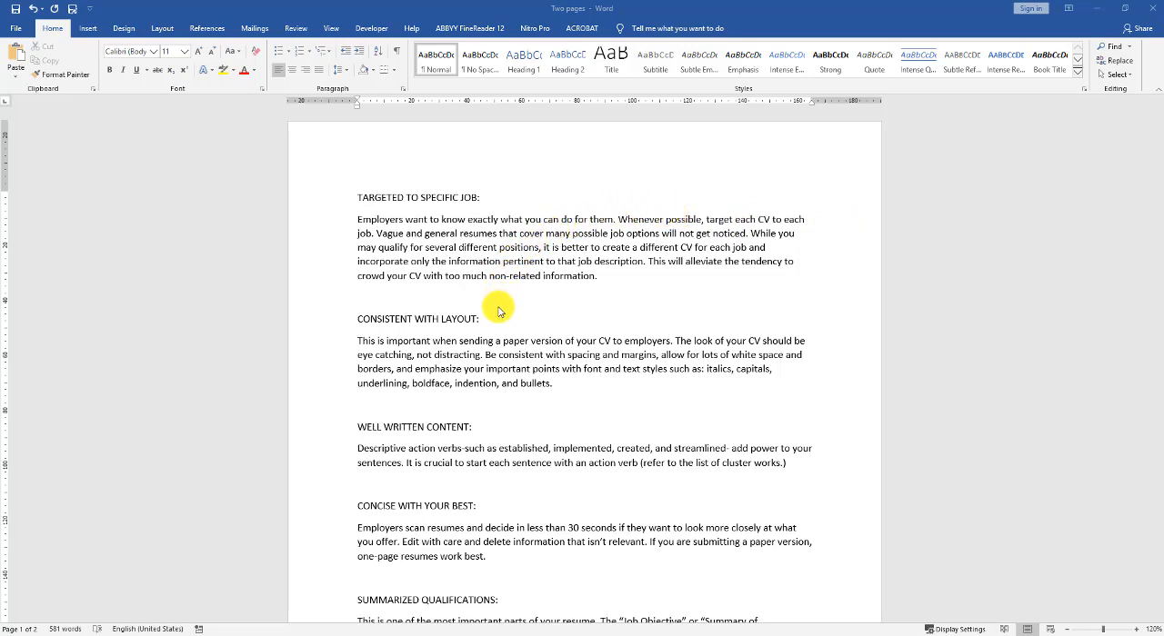
pyautogui.moveTo(624, 301)
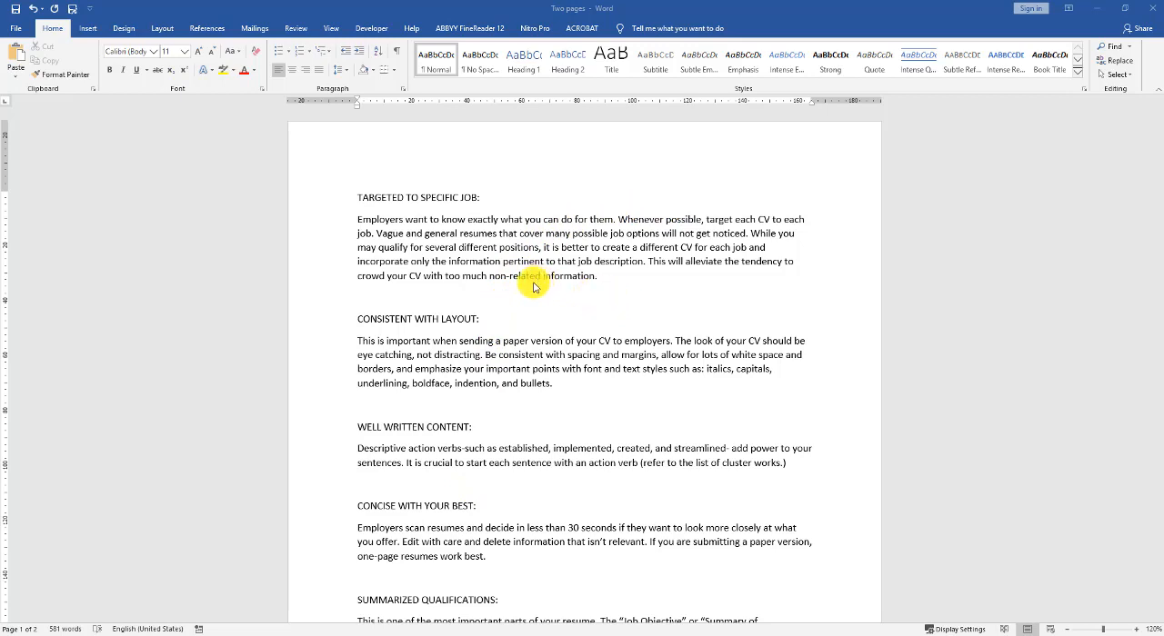
pyautogui.moveTo(269, 135)
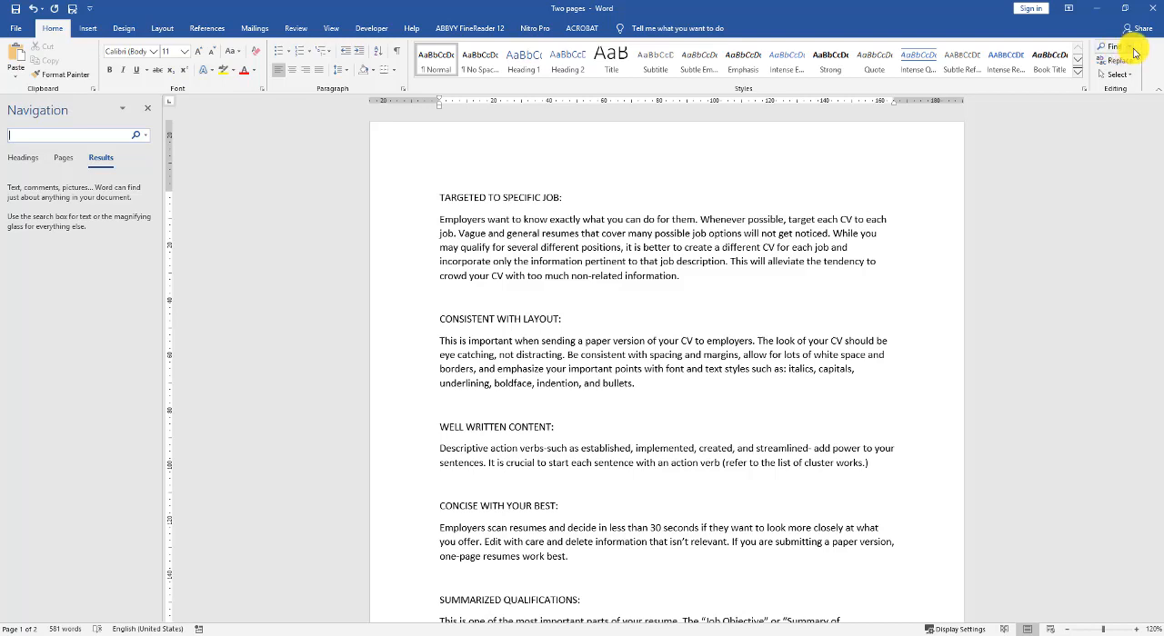
pyautogui.moveTo(1113, 45)
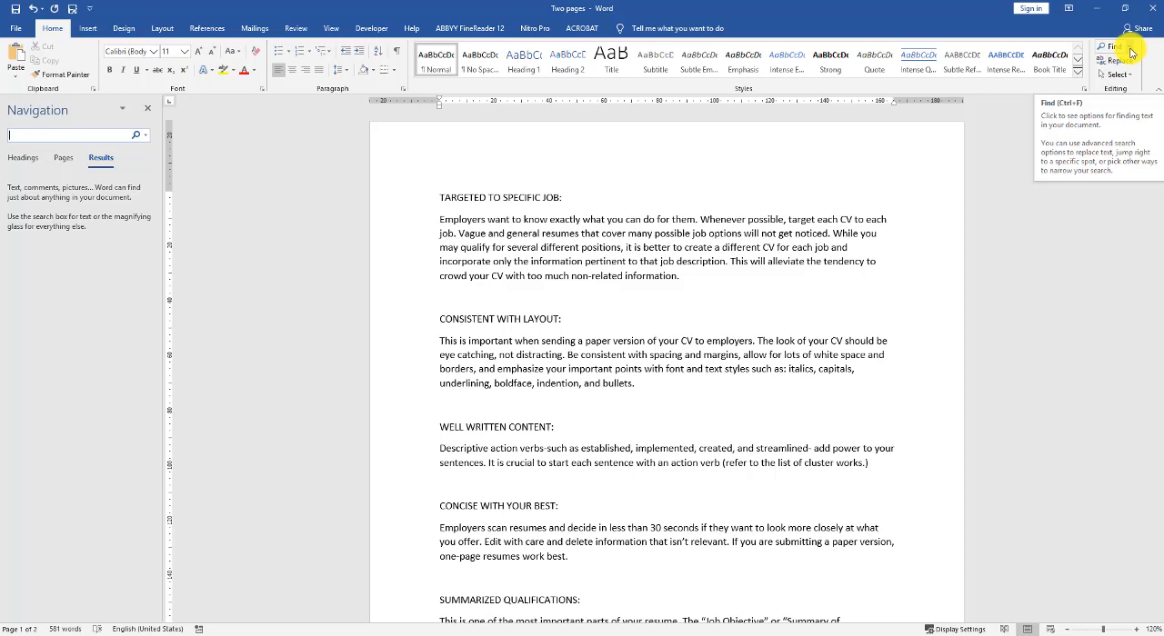
pyautogui.moveTo(1113, 111)
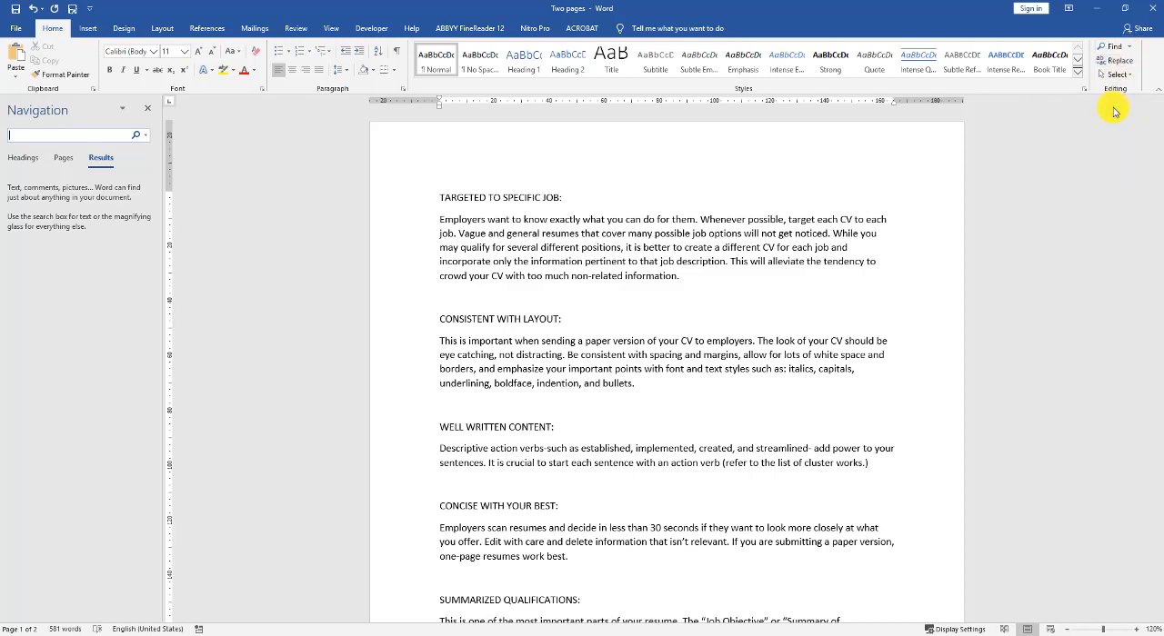
pyautogui.moveTo(393, 185)
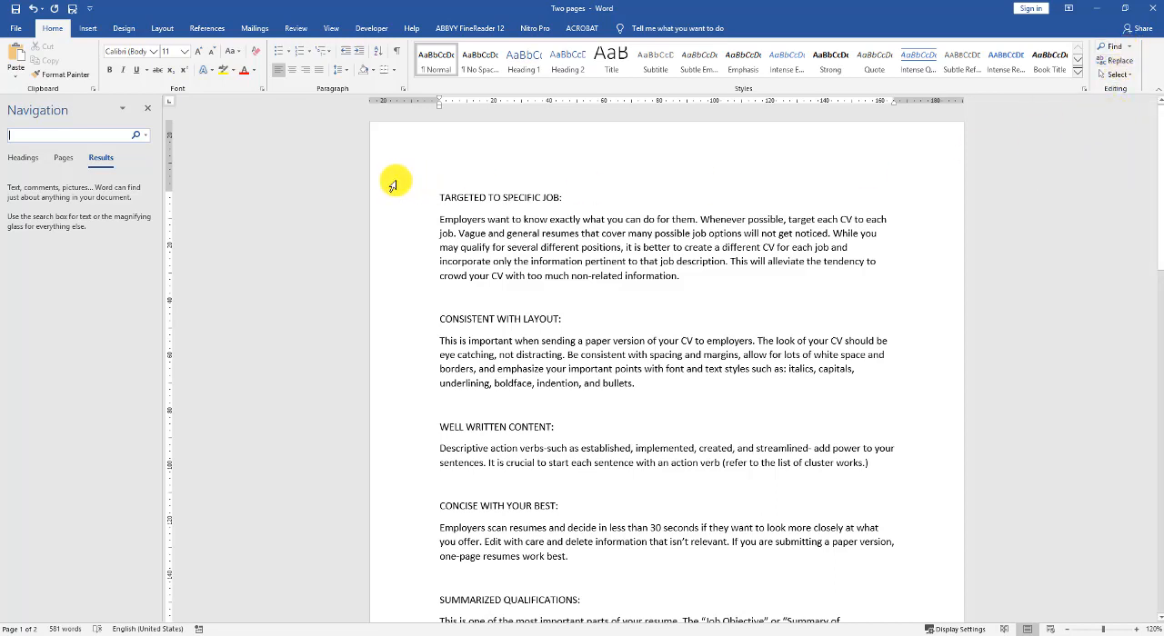
pyautogui.moveTo(196, 164)
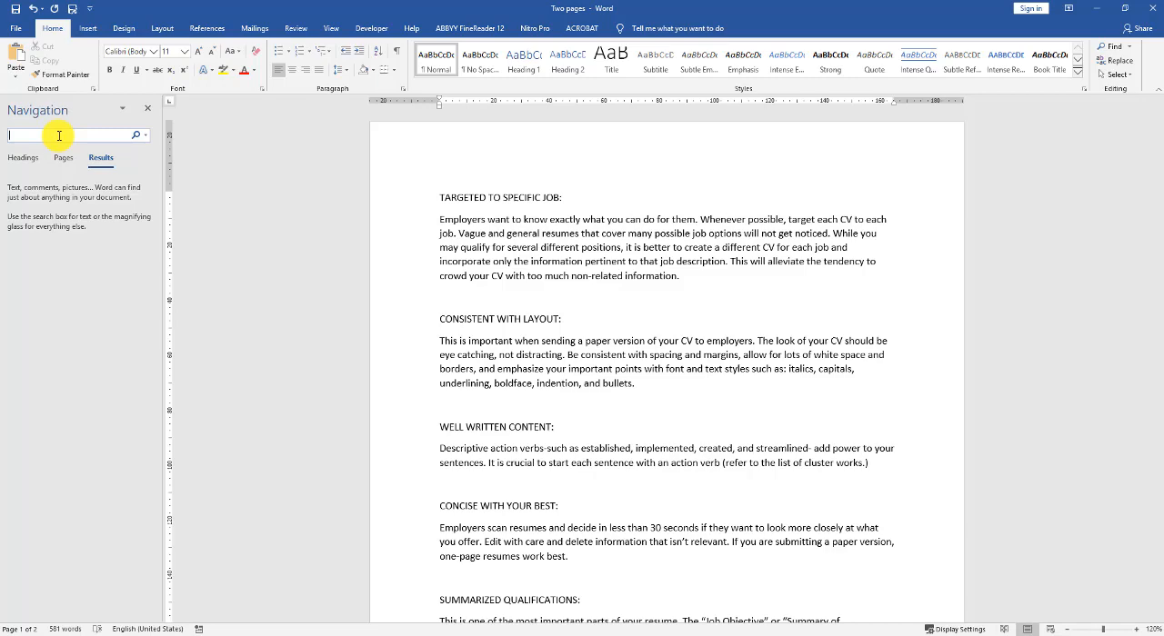
# Search for 'abb' and review its three highlighted matches in the abbreviation paragraph.
pyautogui.write('abb')
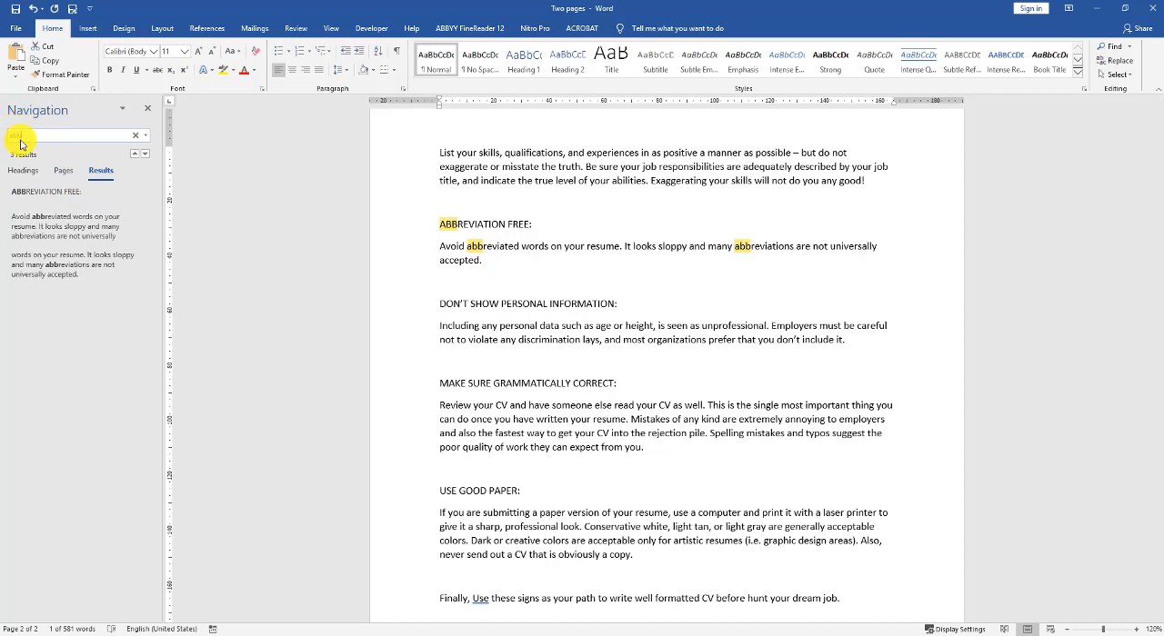
pyautogui.write('abb')
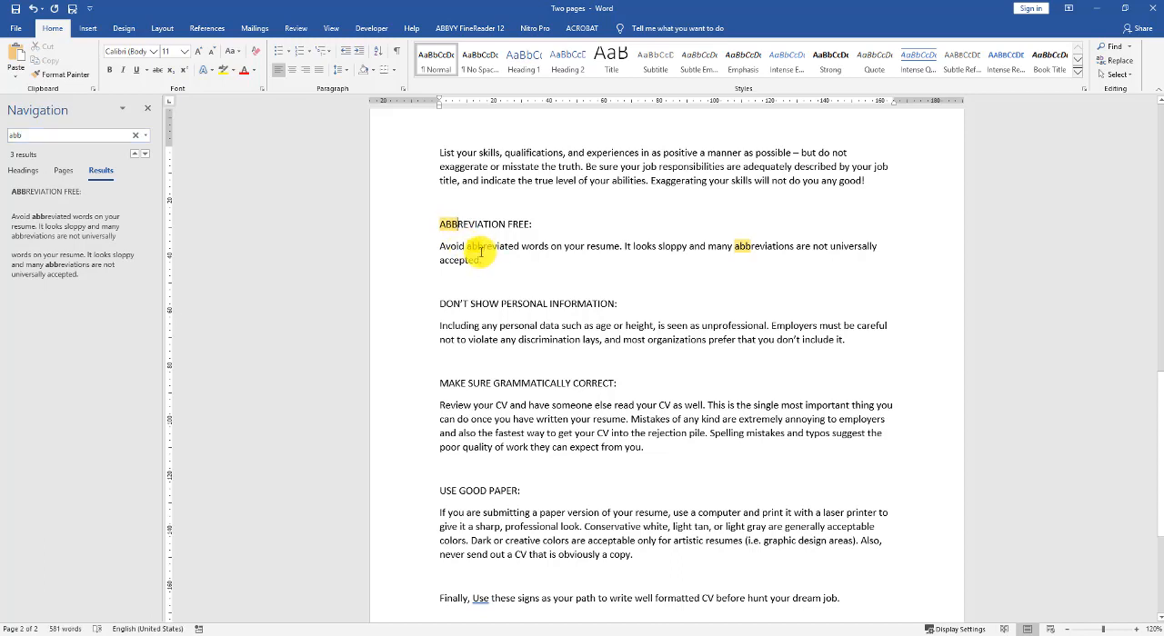
pyautogui.moveTo(451, 284)
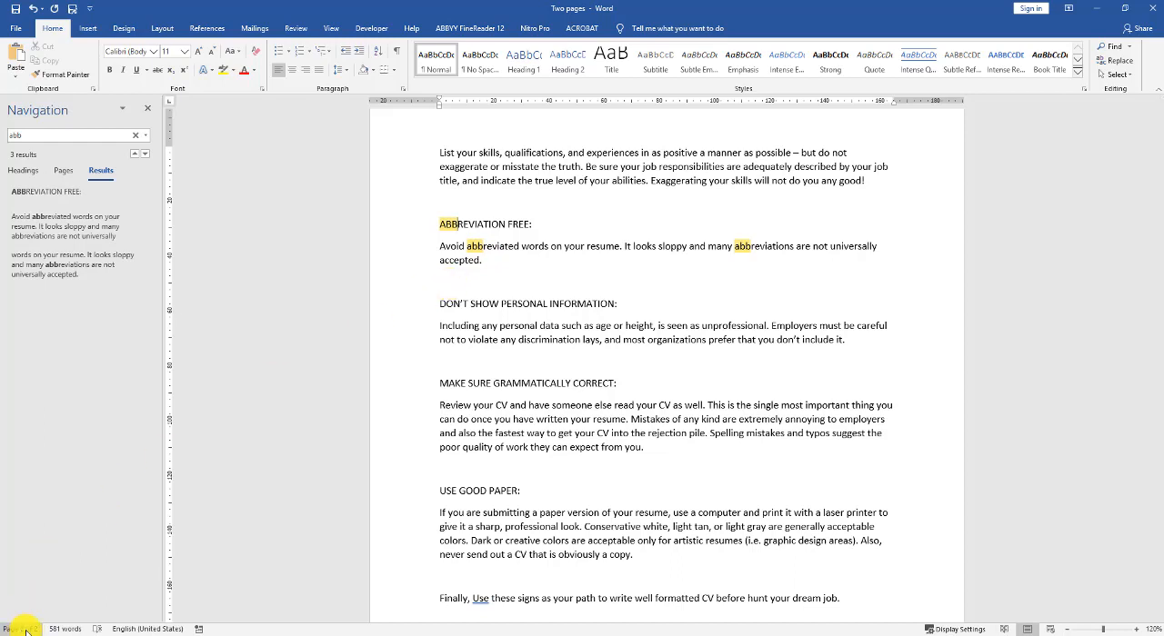
pyautogui.moveTo(568, 282)
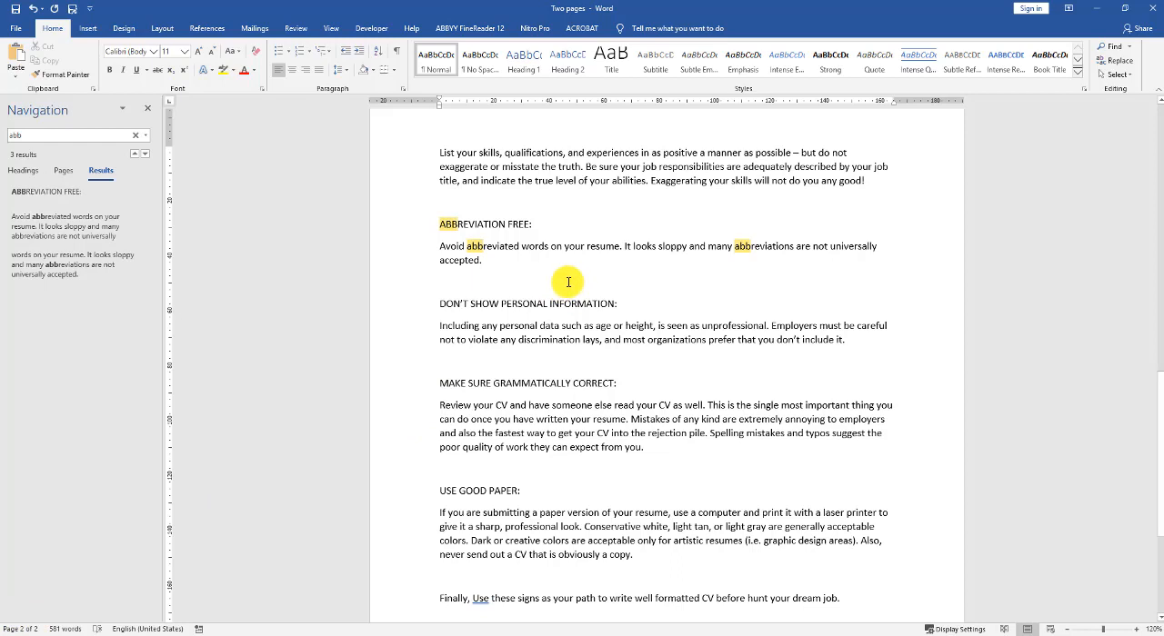
pyautogui.moveTo(562, 285)
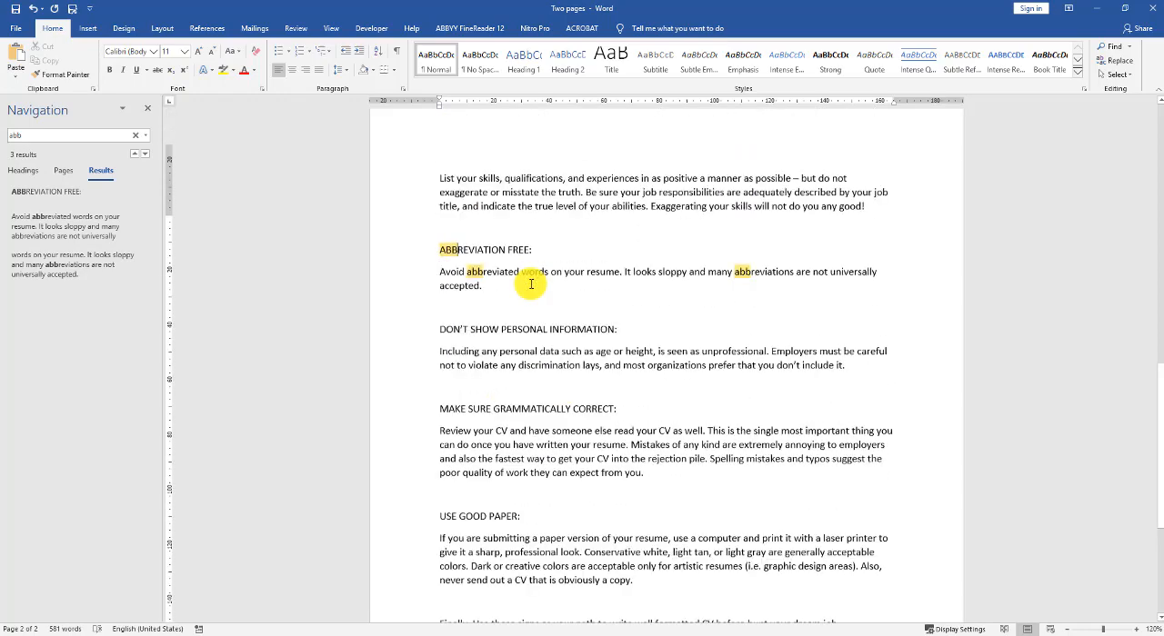
pyautogui.scroll(-3)
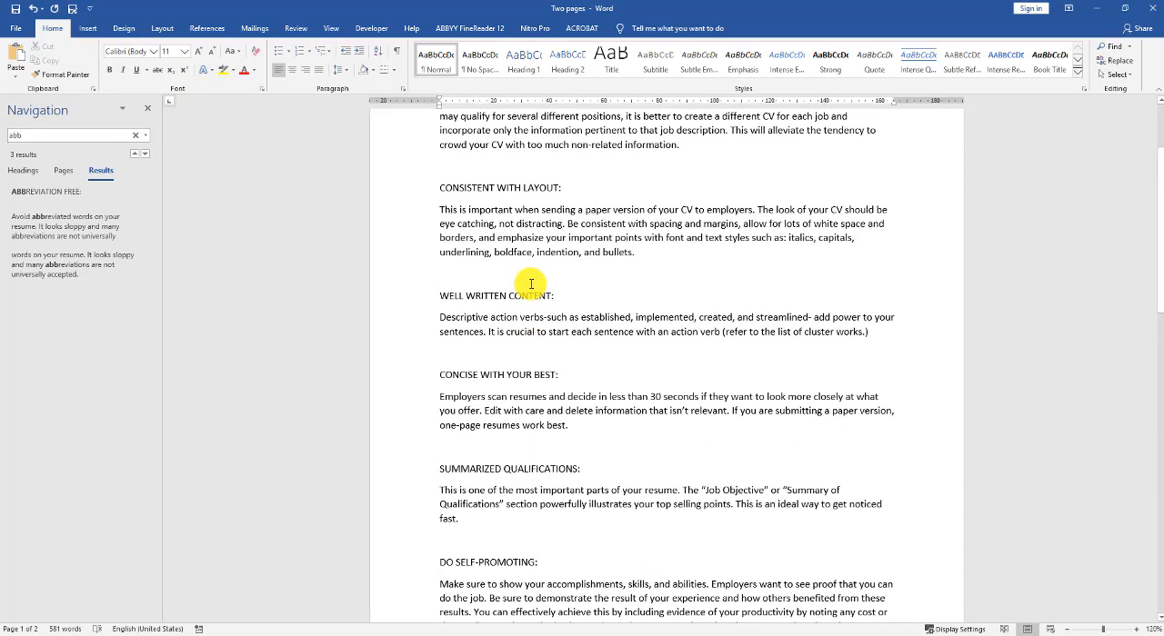
pyautogui.scroll(3)
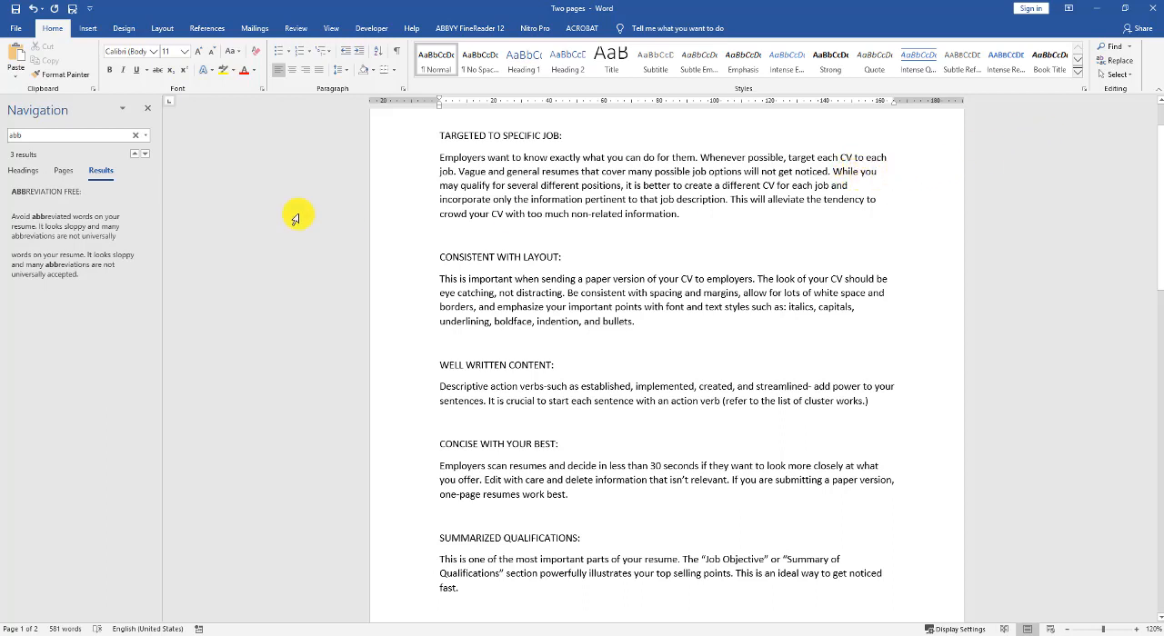
# Fill Find and Replace with 'CV' to find and 'Resume' as the replacement.
pyautogui.click(147, 107)
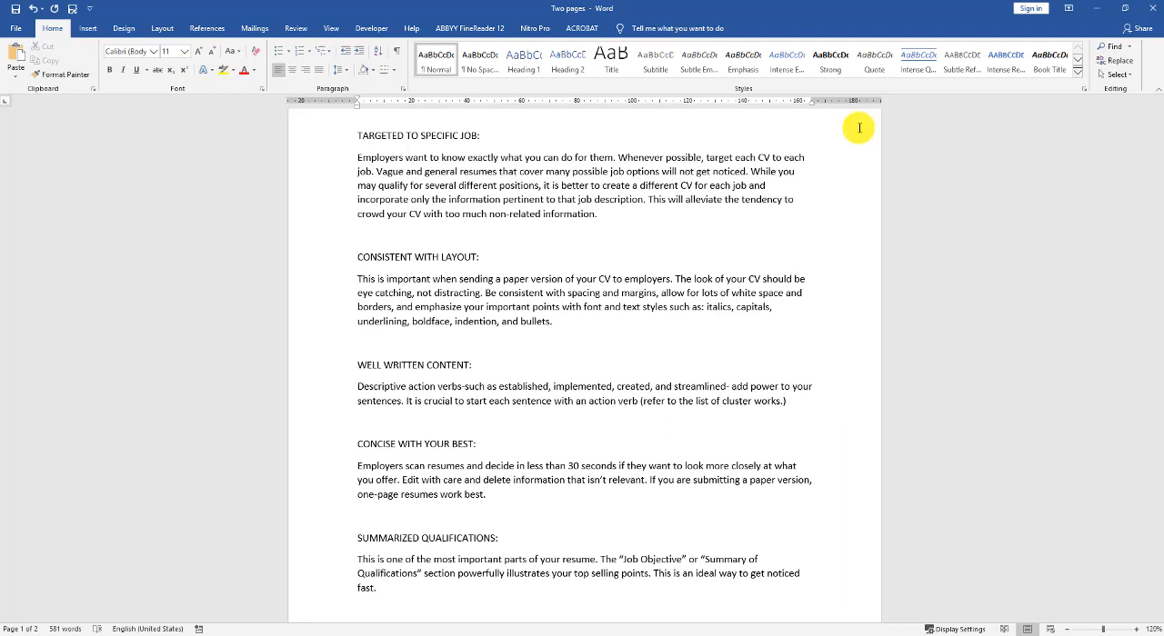
pyautogui.moveTo(1121, 75)
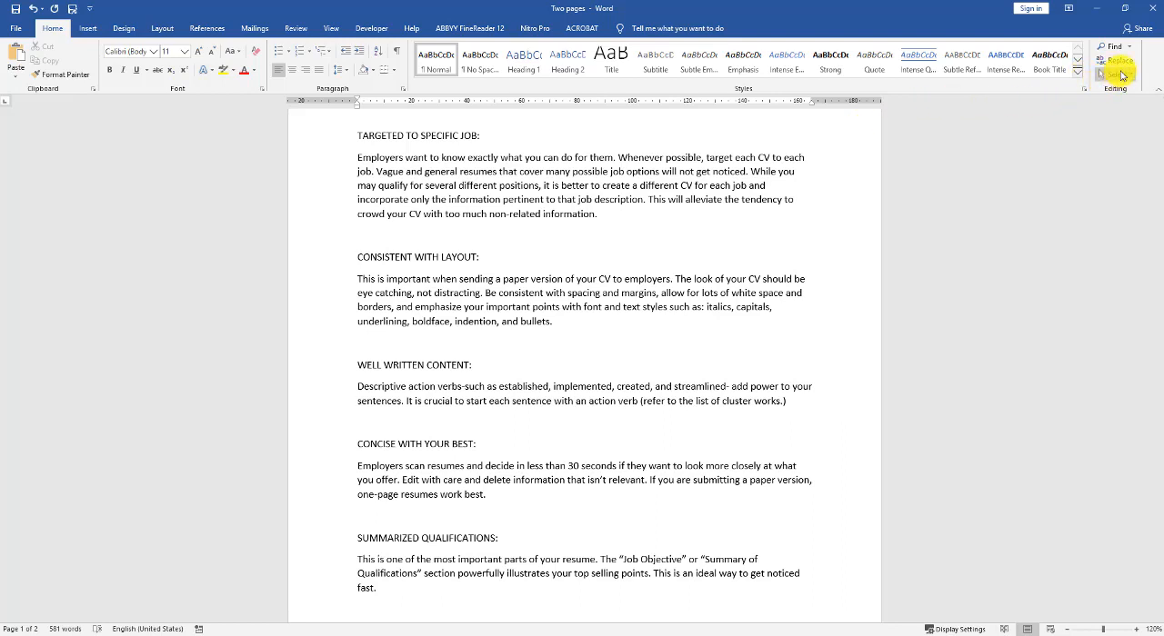
pyautogui.moveTo(1113, 94)
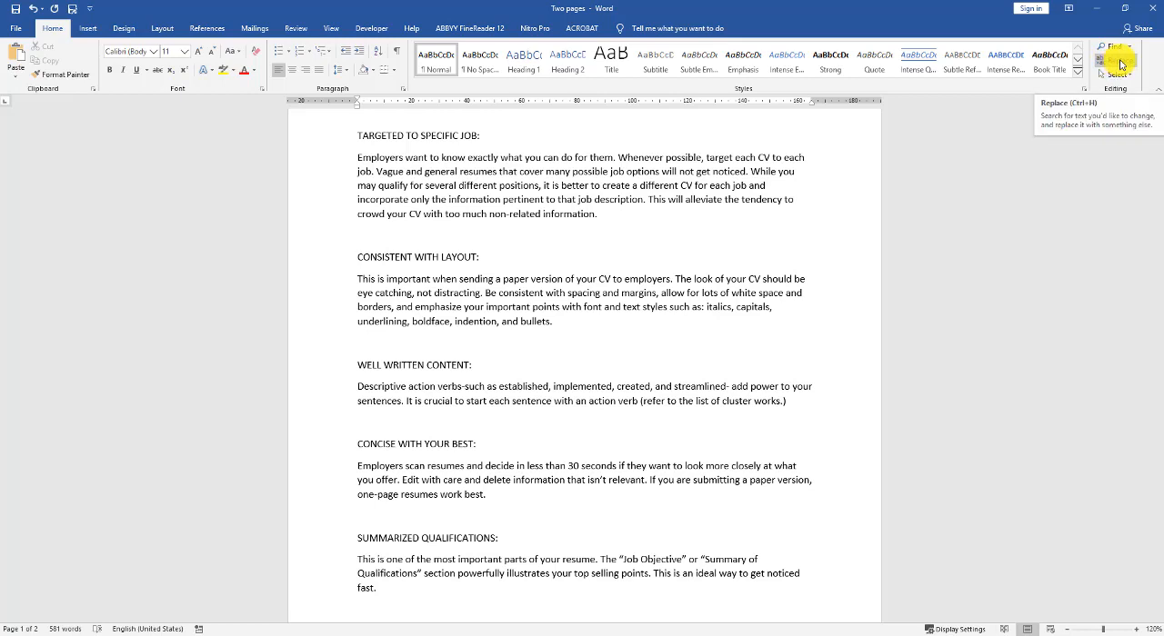
pyautogui.click(1116, 58)
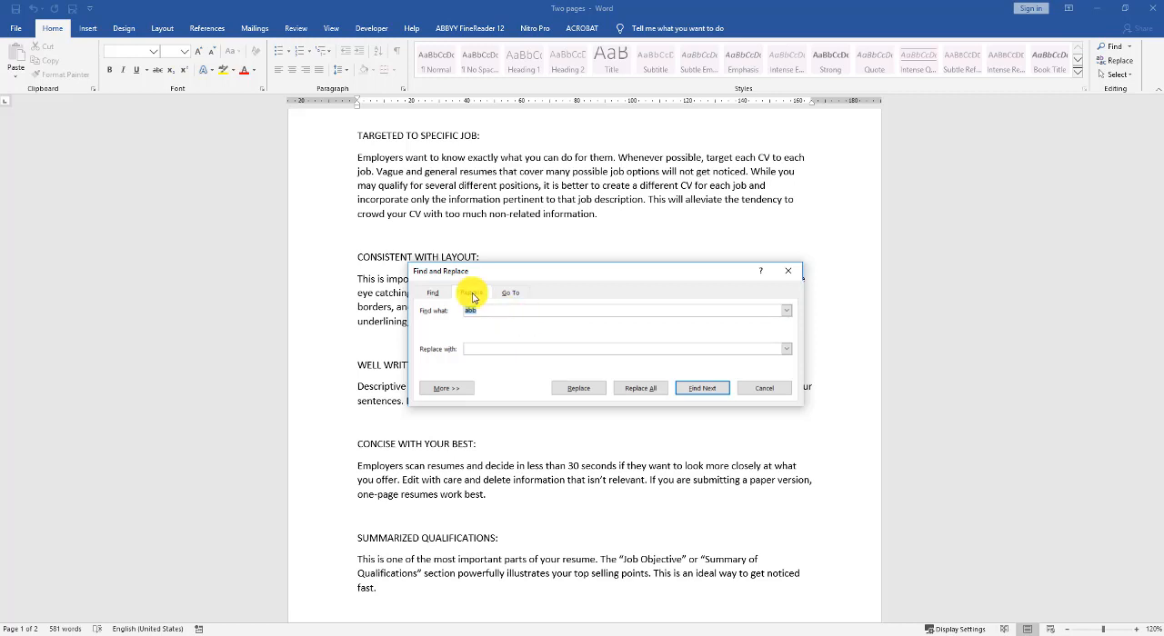
pyautogui.click(473, 291)
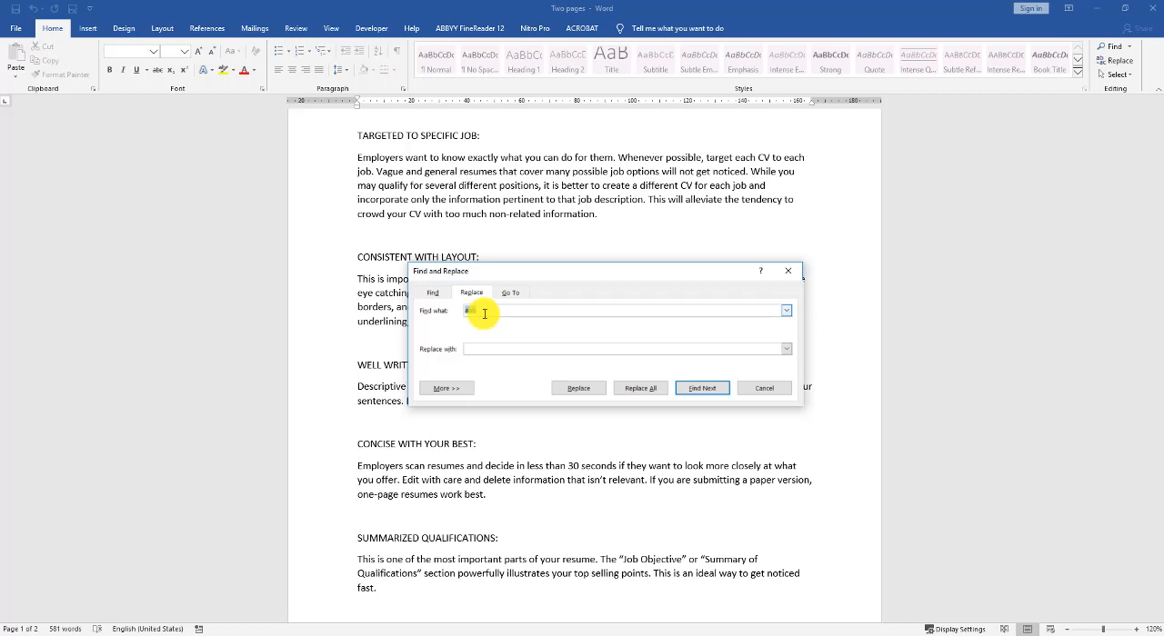
pyautogui.write('CV')
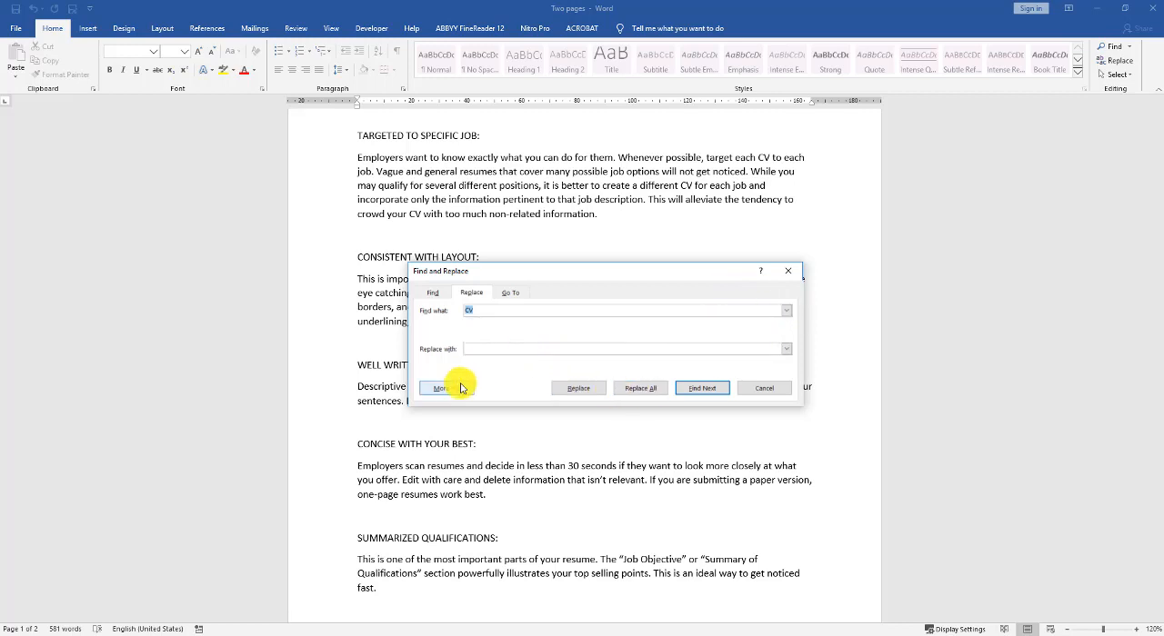
pyautogui.click(441, 389)
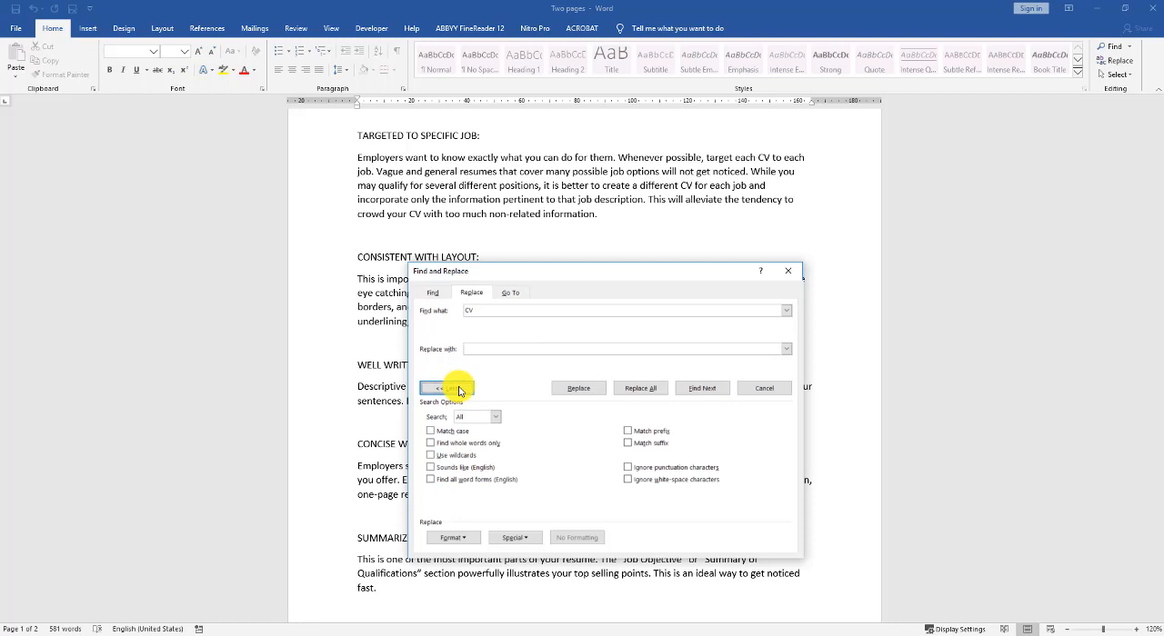
pyautogui.click(446, 389)
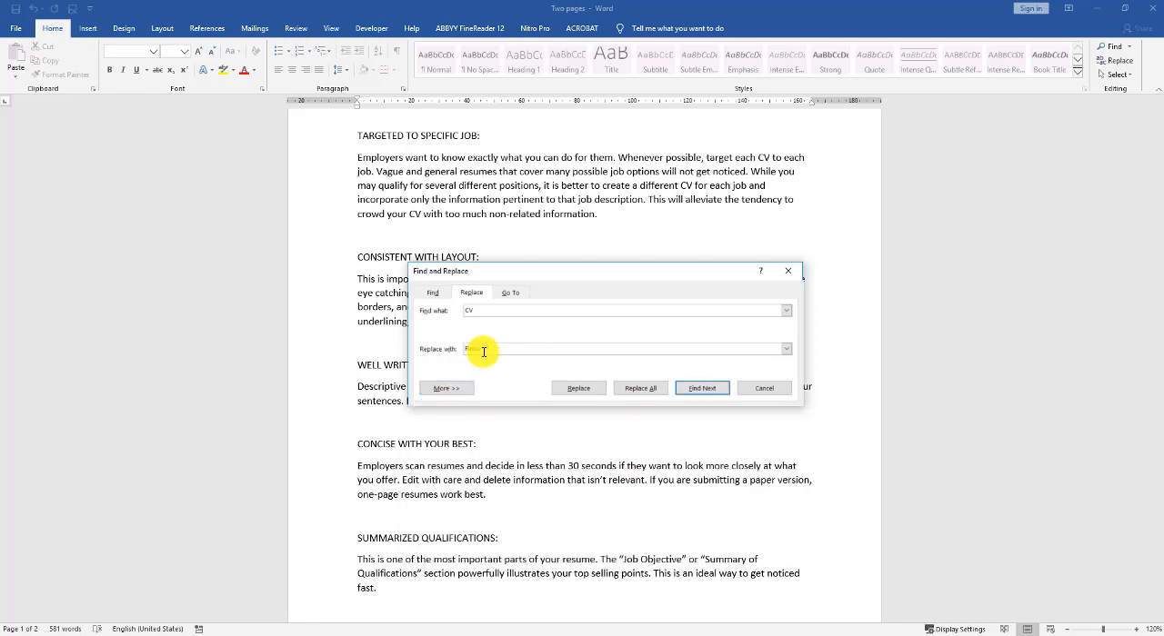
pyautogui.write('Resume')
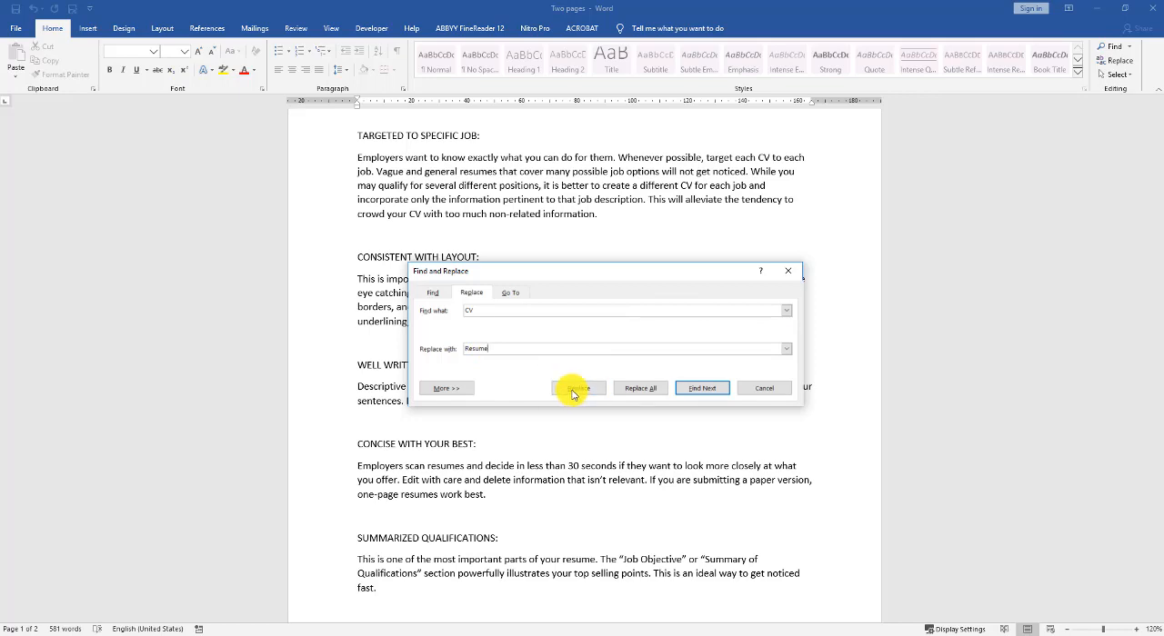
# Replace each found CV in the grammar and paper sections, yielding RESUME in capitals.
pyautogui.click(578, 389)
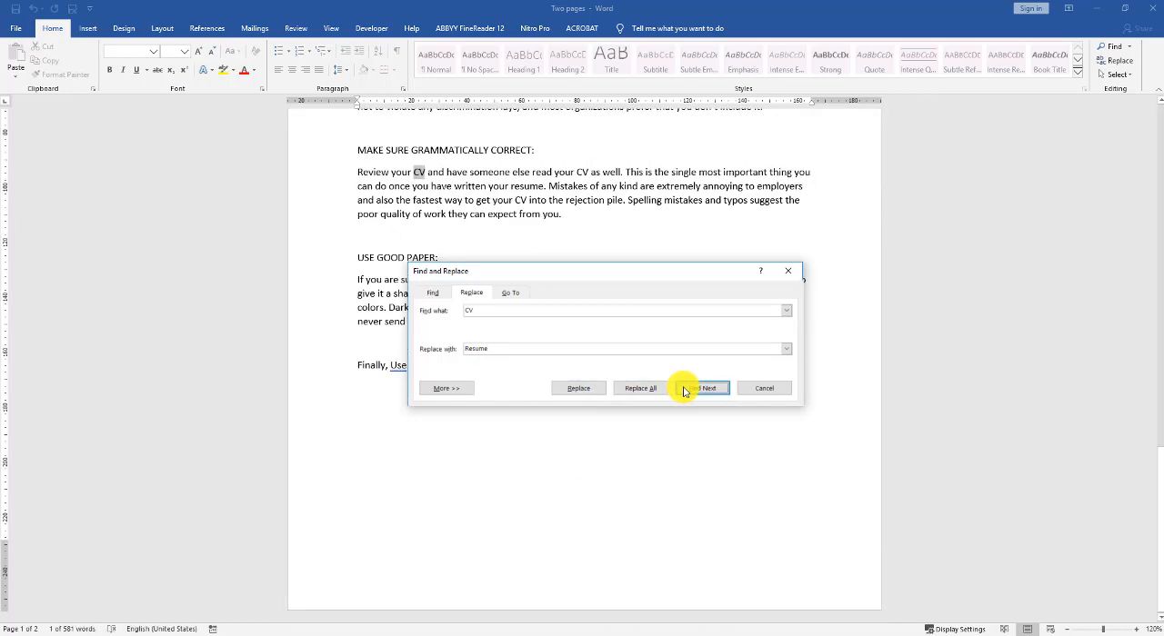
pyautogui.click(701, 389)
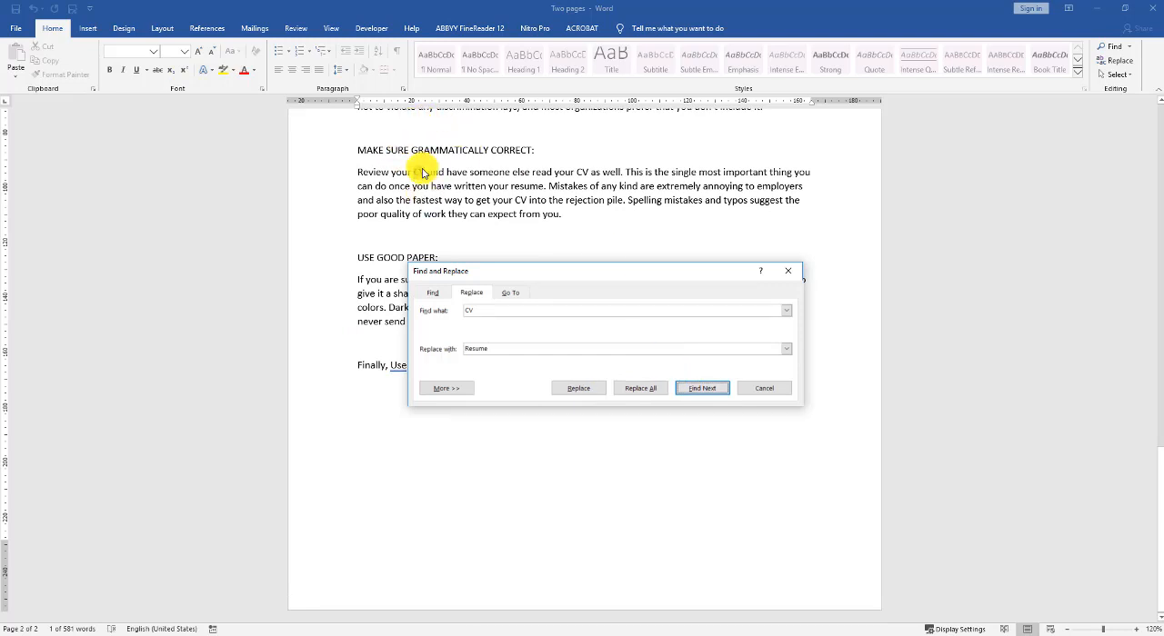
pyautogui.click(578, 389)
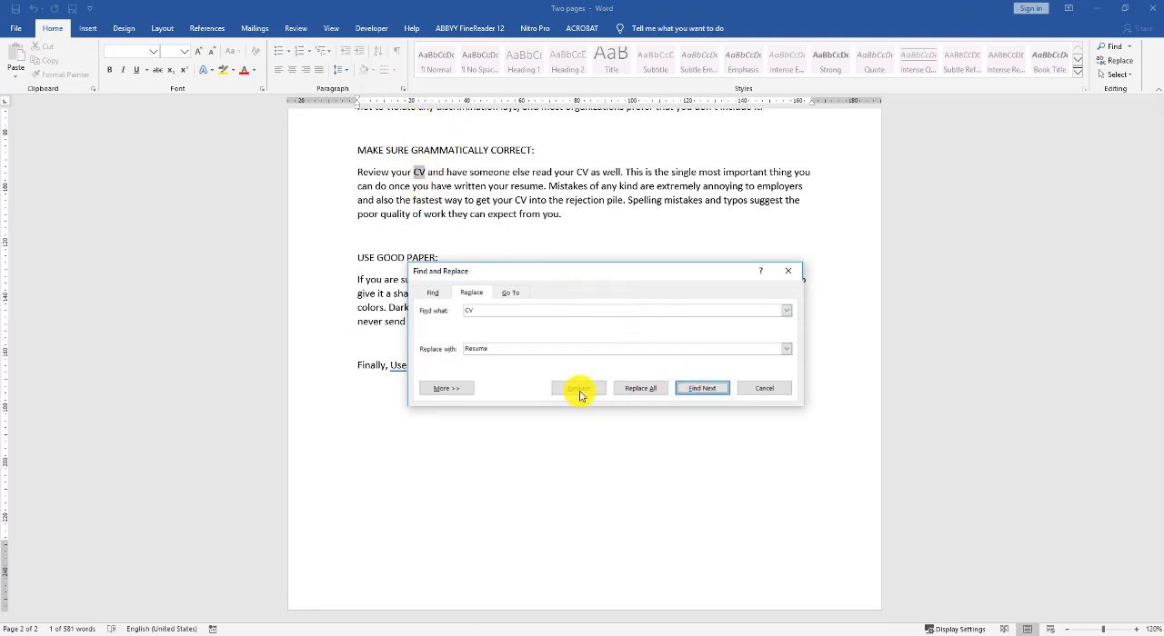
pyautogui.click(578, 389)
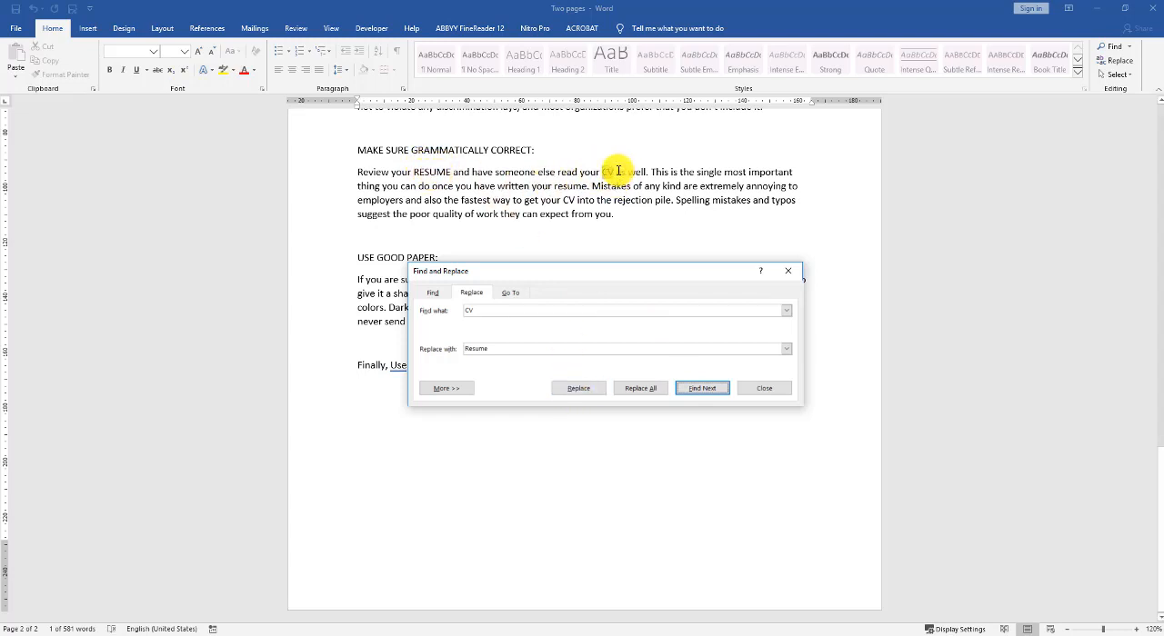
pyautogui.click(578, 389)
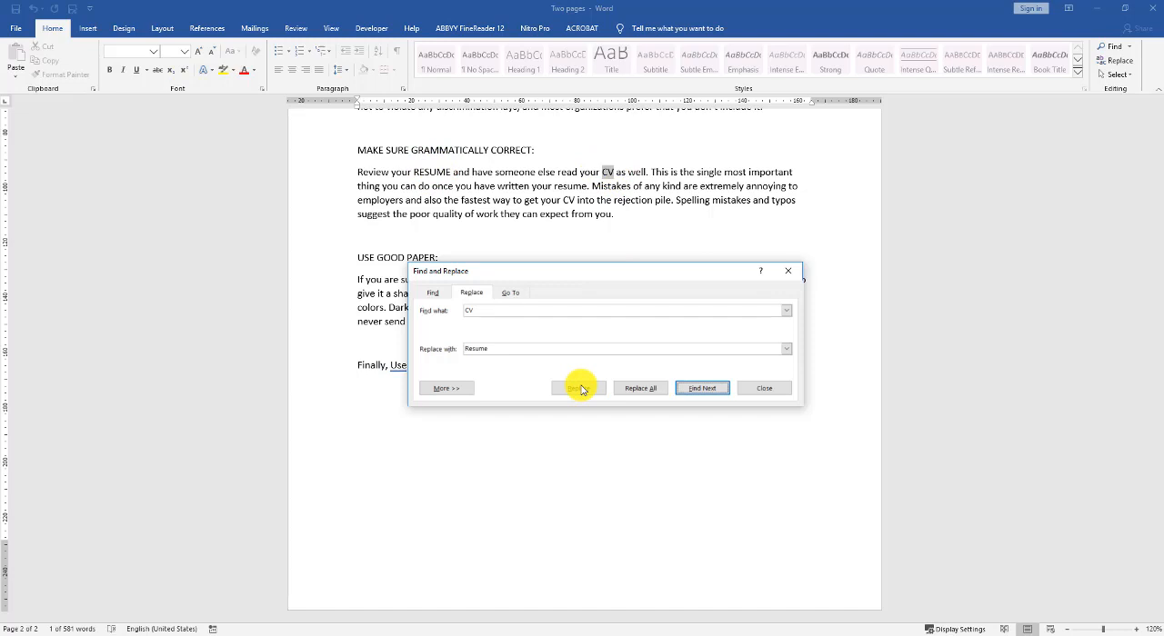
pyautogui.click(578, 389)
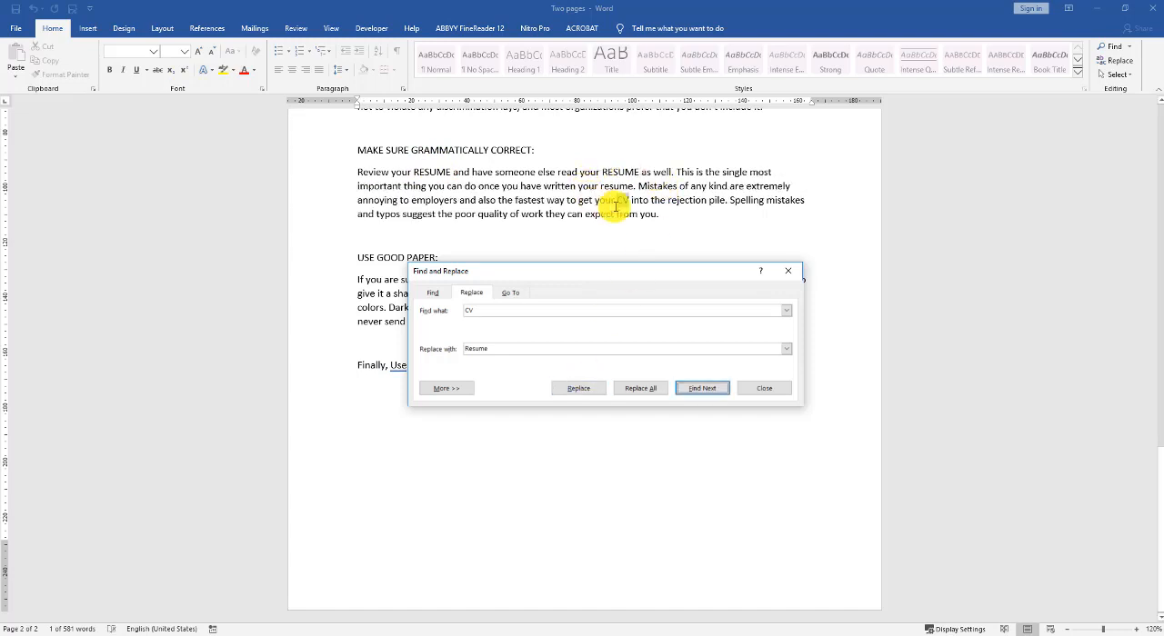
pyautogui.click(578, 389)
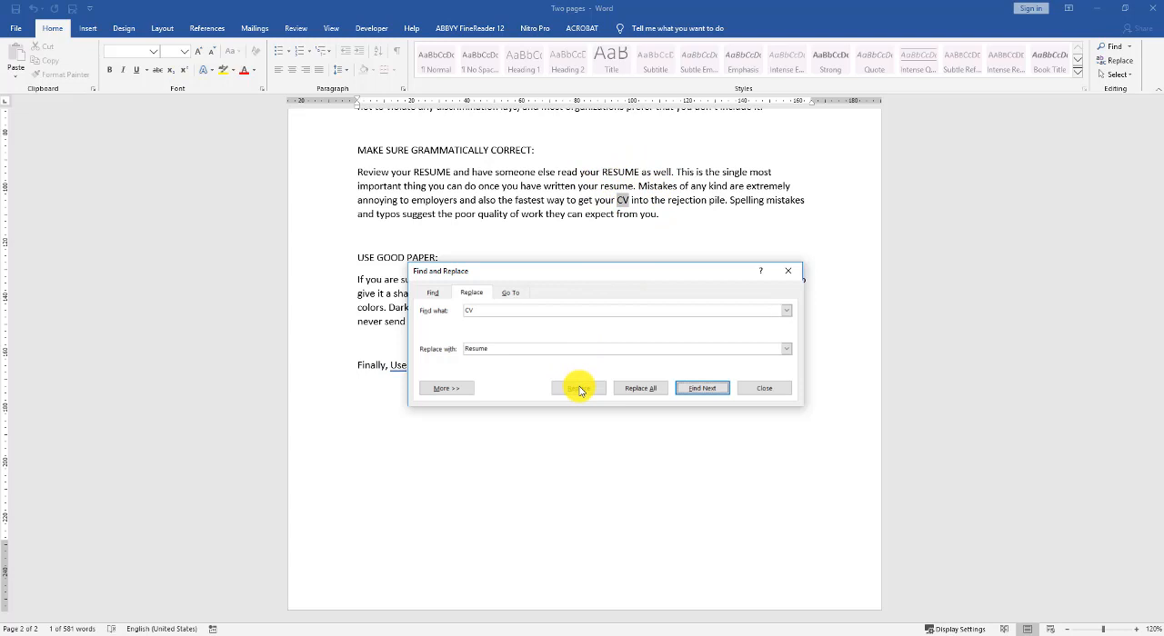
pyautogui.click(578, 389)
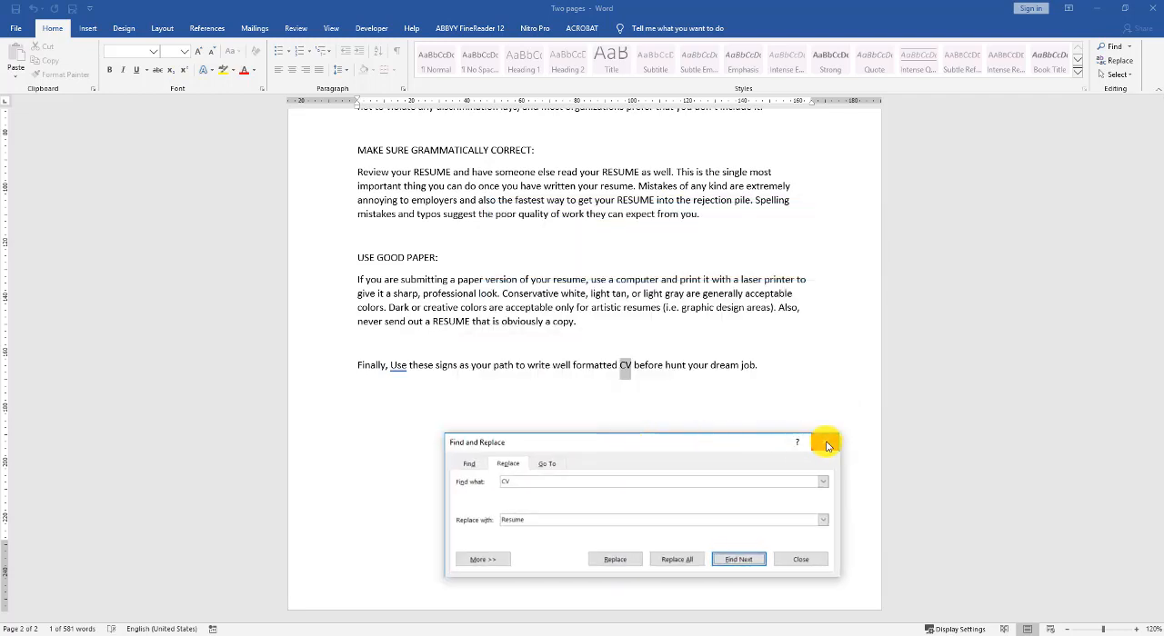
pyautogui.moveTo(825, 443)
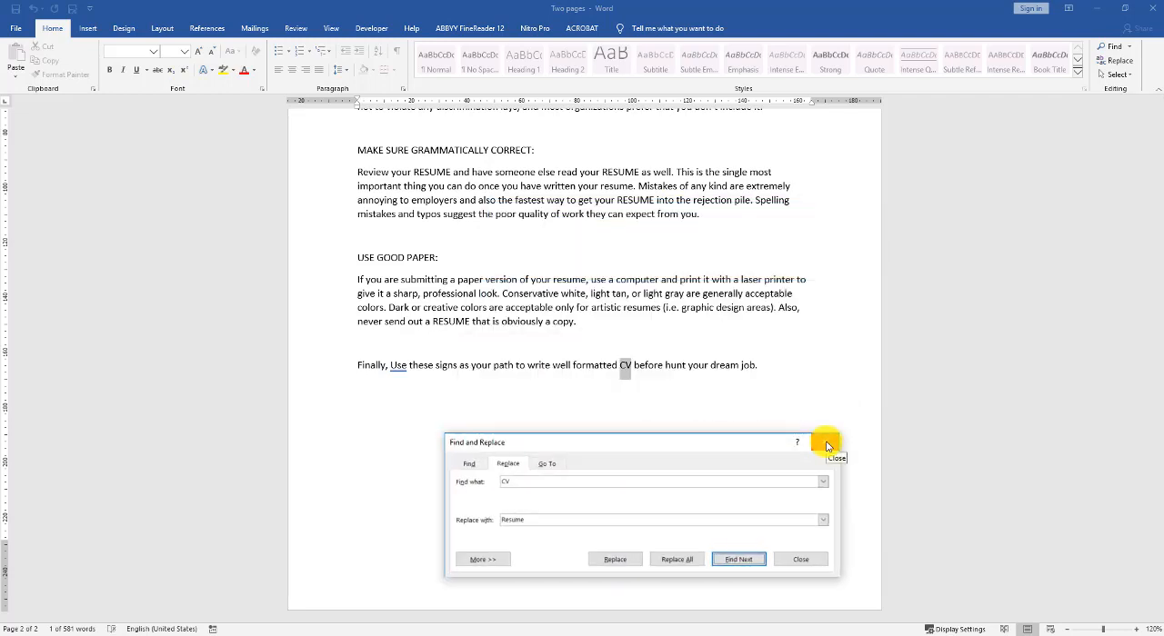
# Reopen Find and Replace with 'CV' to find and 'Resume' as replacement.
pyautogui.click(825, 442)
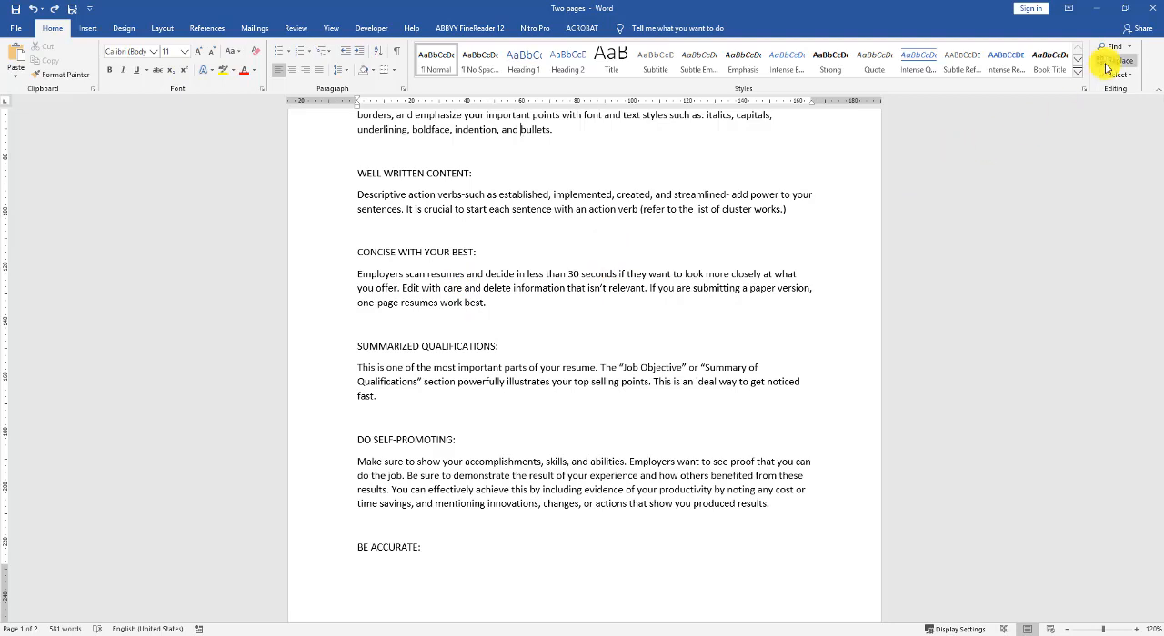
pyautogui.click(1116, 60)
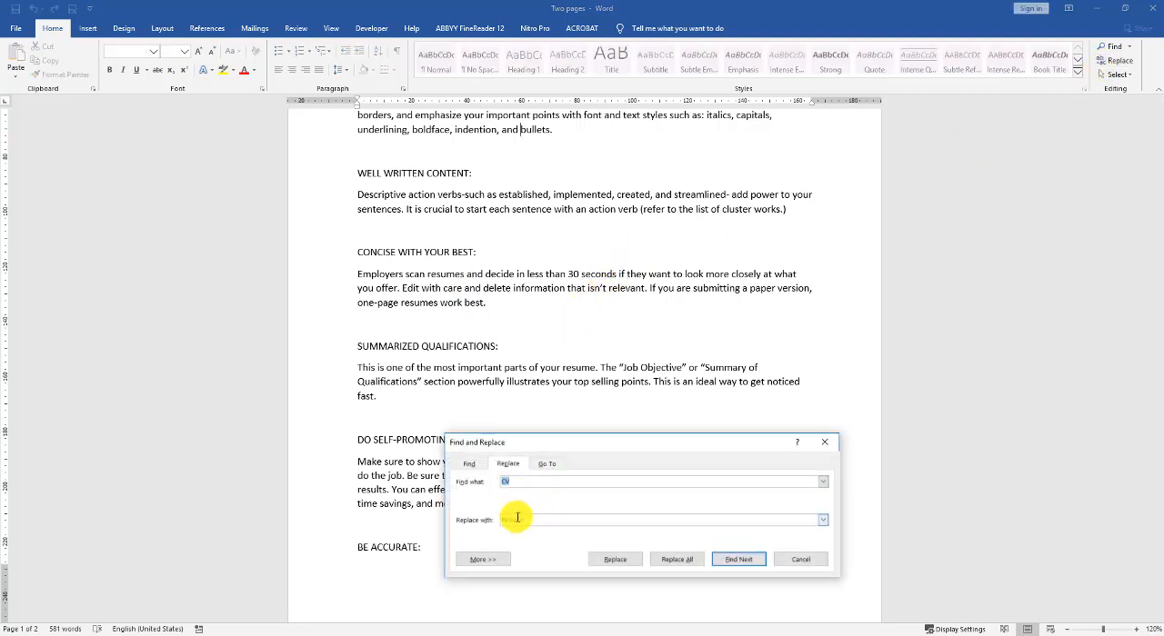
pyautogui.write('Resume')
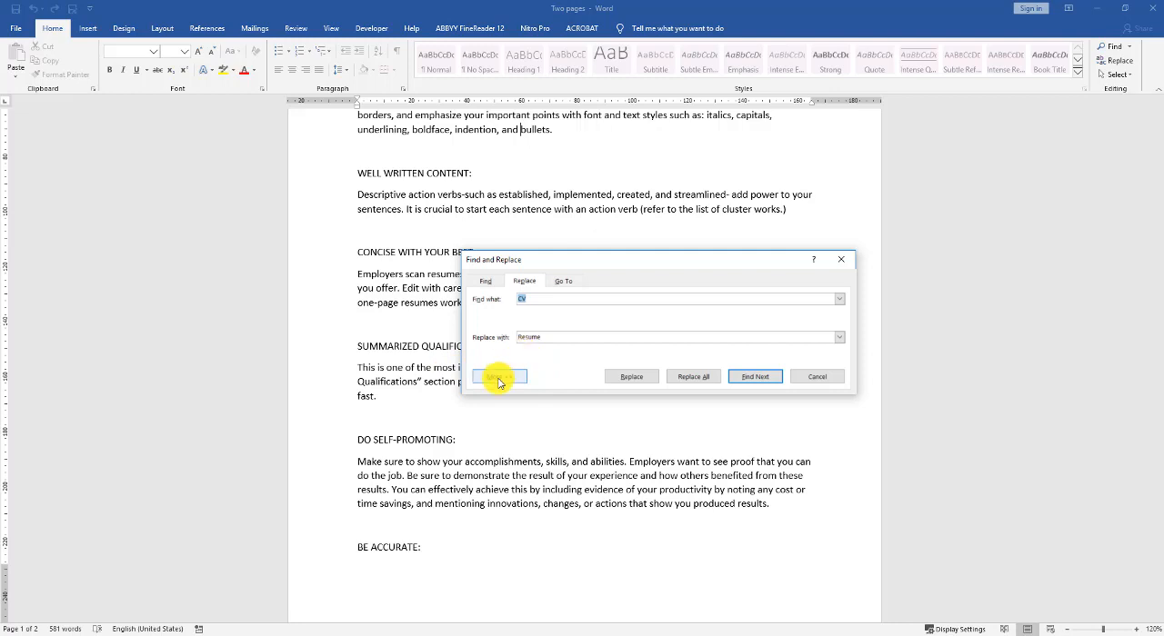
# Enable Match case and re-enter 'Resume' as the replacement text.
pyautogui.click(498, 375)
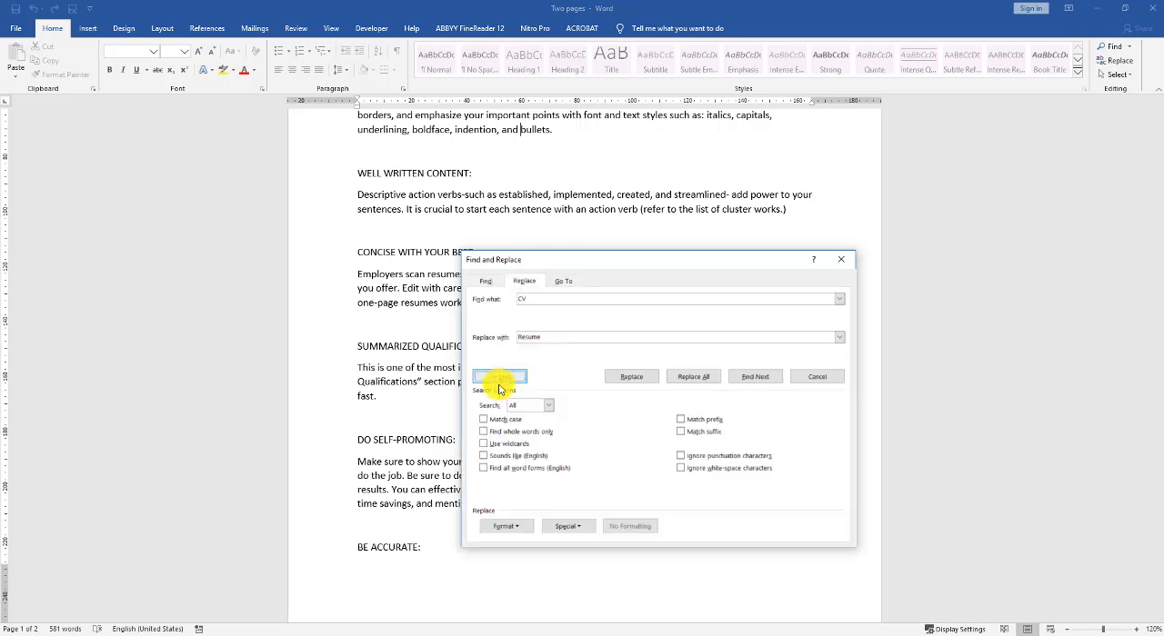
pyautogui.click(499, 376)
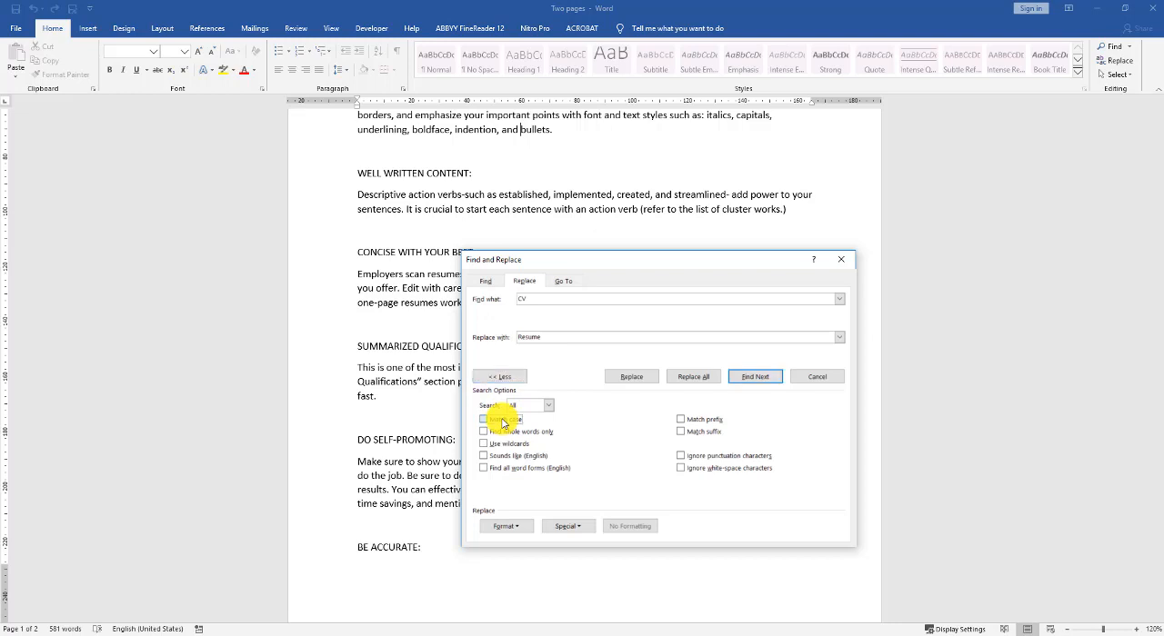
pyautogui.click(484, 419)
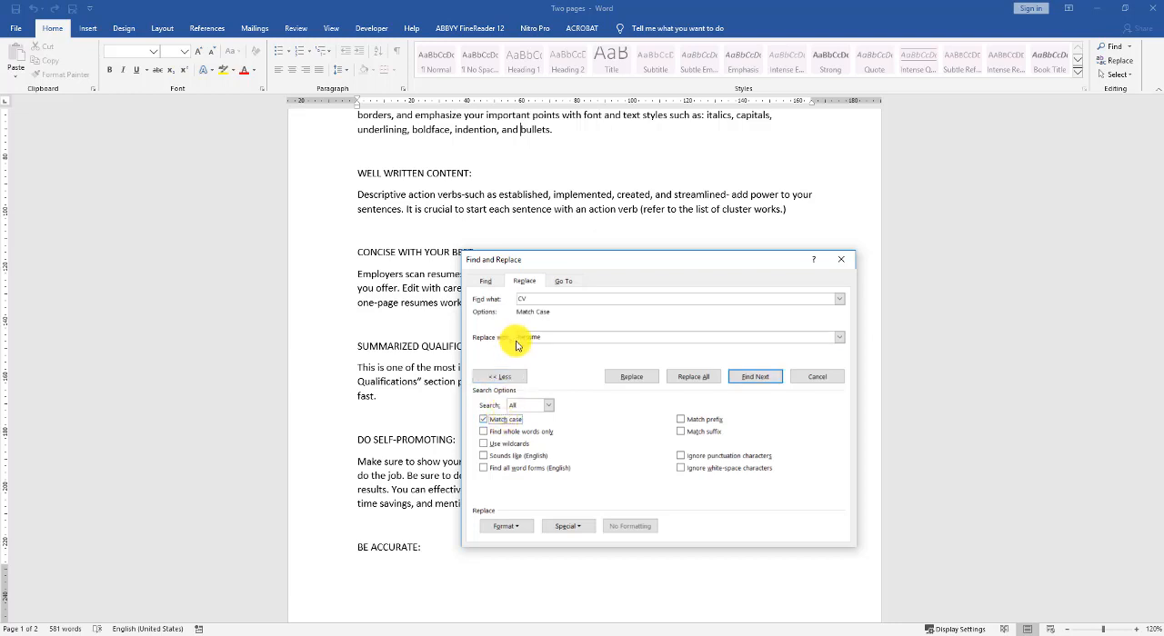
pyautogui.write('Resume')
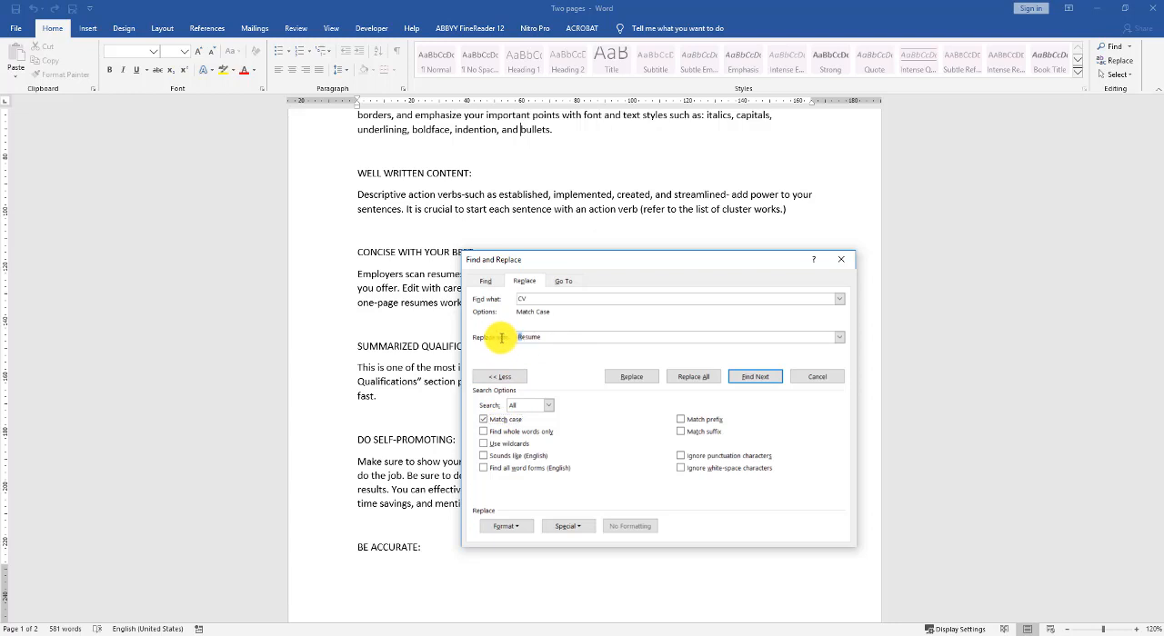
pyautogui.write('resume')
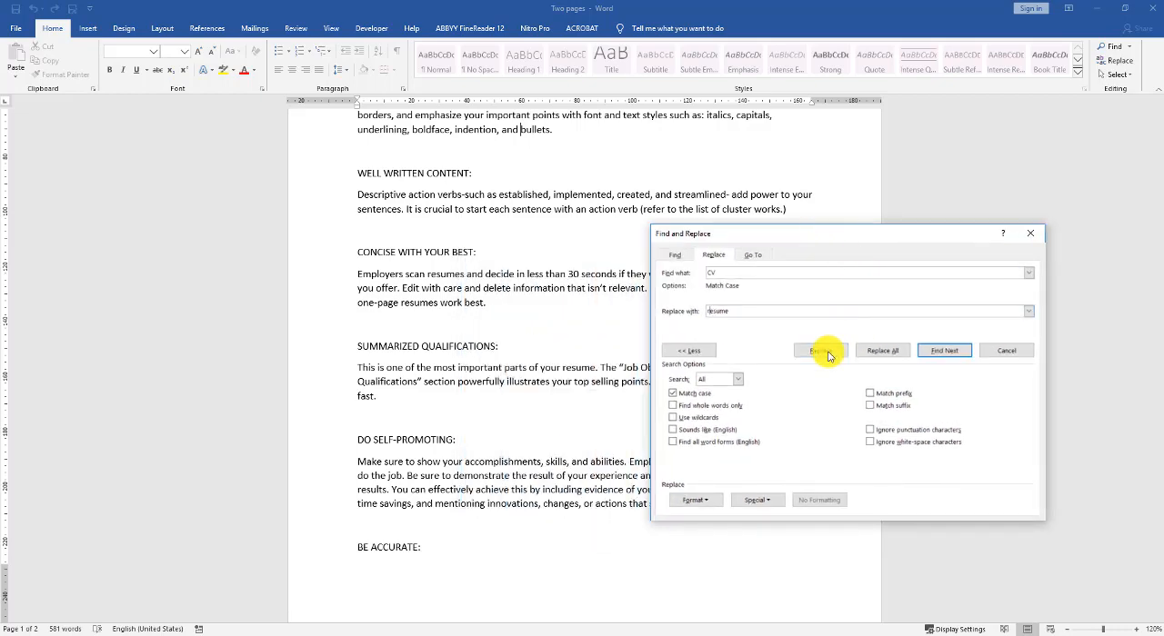
# Replace the grammar-section CV mentions with 'Resume' in normal capitalisation.
pyautogui.click(944, 351)
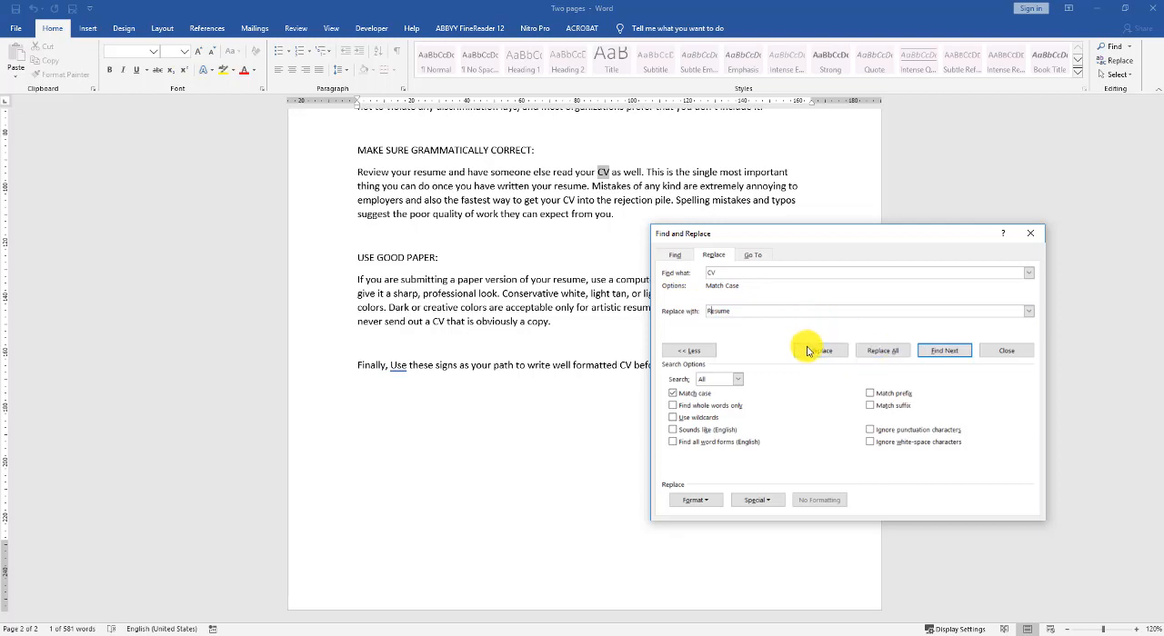
pyautogui.click(818, 351)
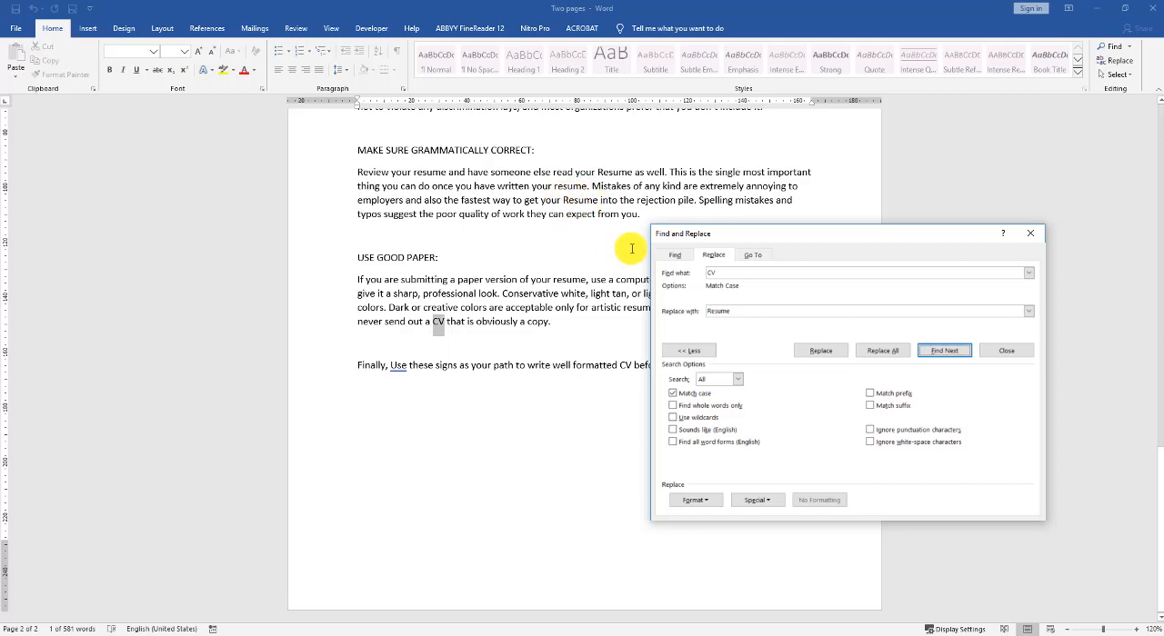
pyautogui.moveTo(956, 400)
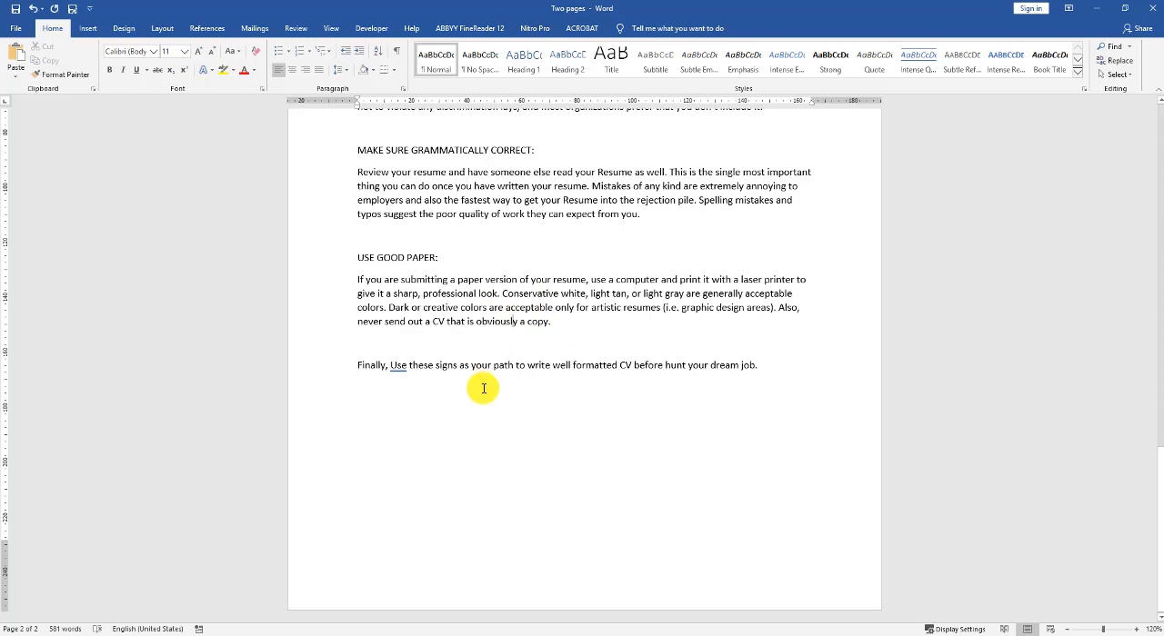
pyautogui.moveTo(458, 393)
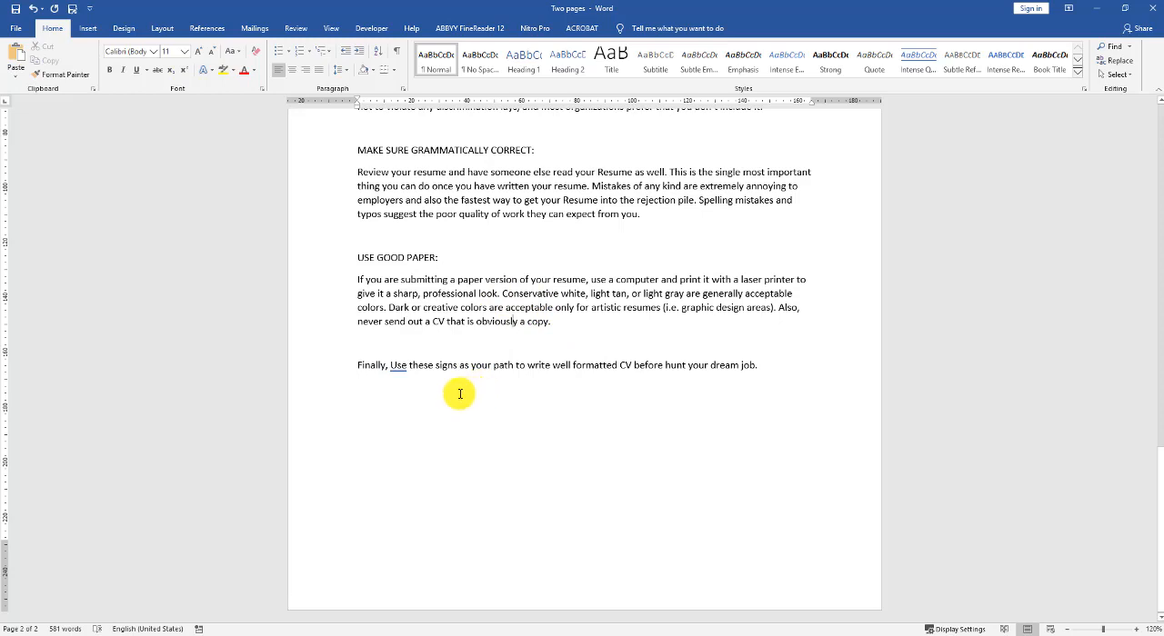